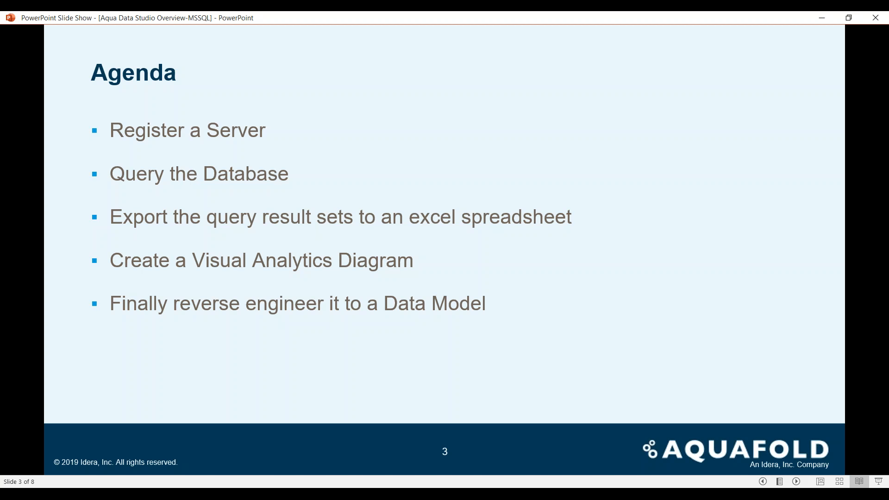
# Step: Leave the PowerPoint agenda slide and bring up the open-windows switcher with Alt+Tab
pyautogui.press('alt+tab')
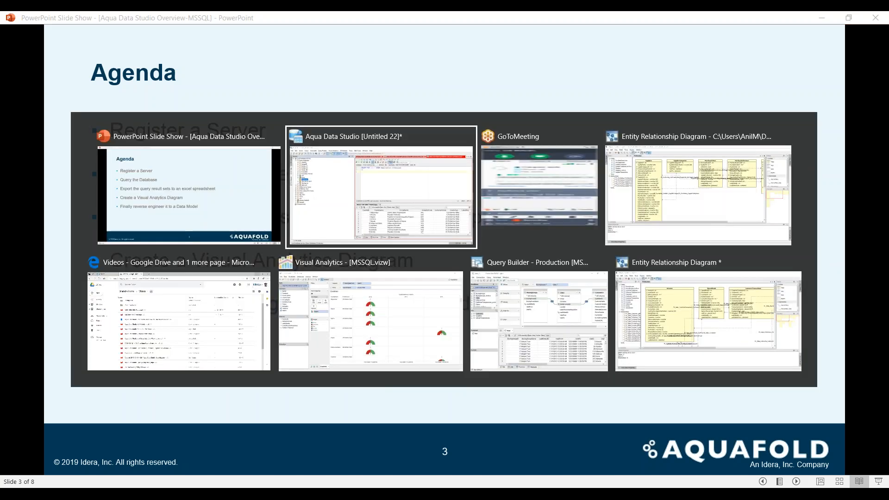
# Step: Bring Aqua Data Studio to the front and right-click the Local Database Servers group
pyautogui.click(379, 188)
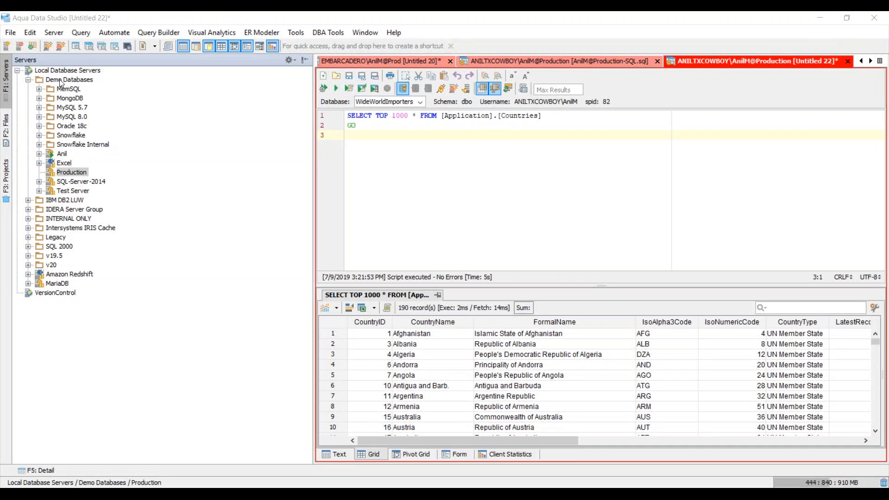
pyautogui.moveTo(88, 179)
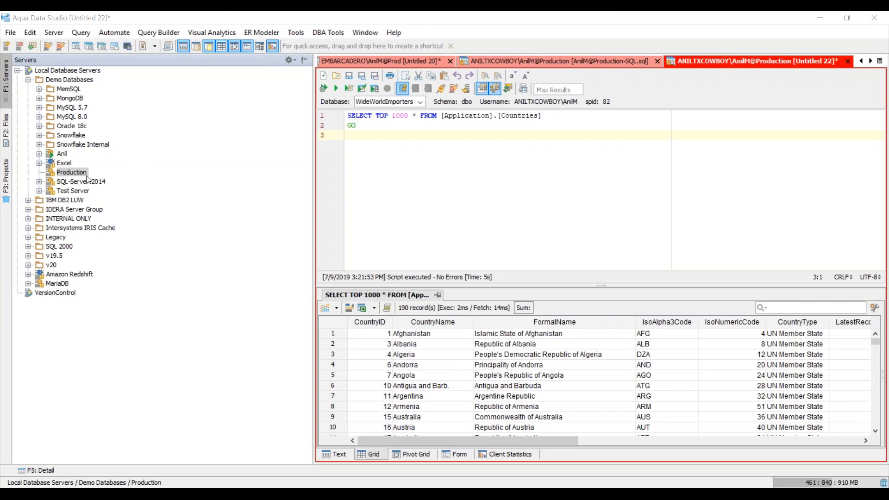
pyautogui.moveTo(71, 171)
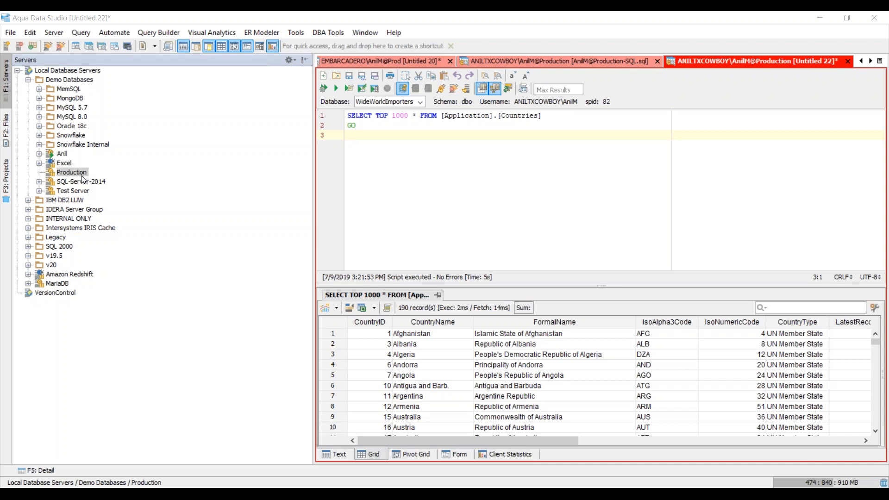
pyautogui.moveTo(79, 72)
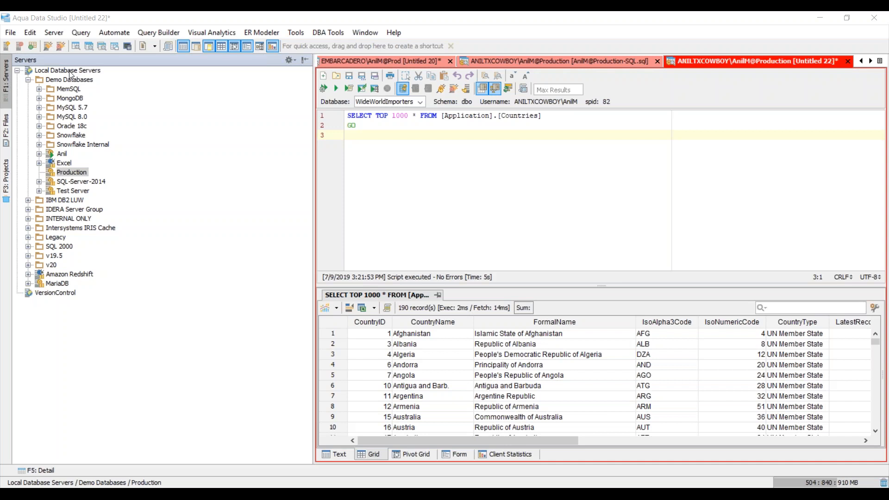
pyautogui.rightClick(68, 70)
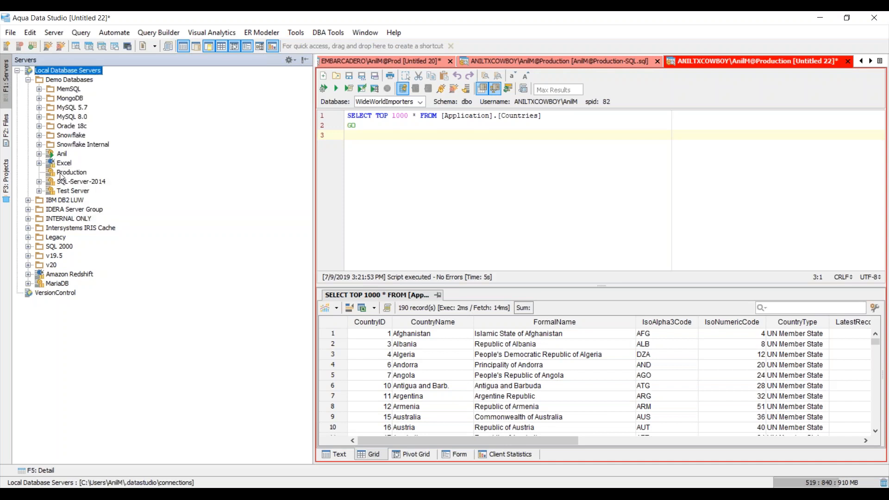
# Step: In Production's Server Properties, keep the Production type and set Tab Color to Blue
pyautogui.rightClick(71, 172)
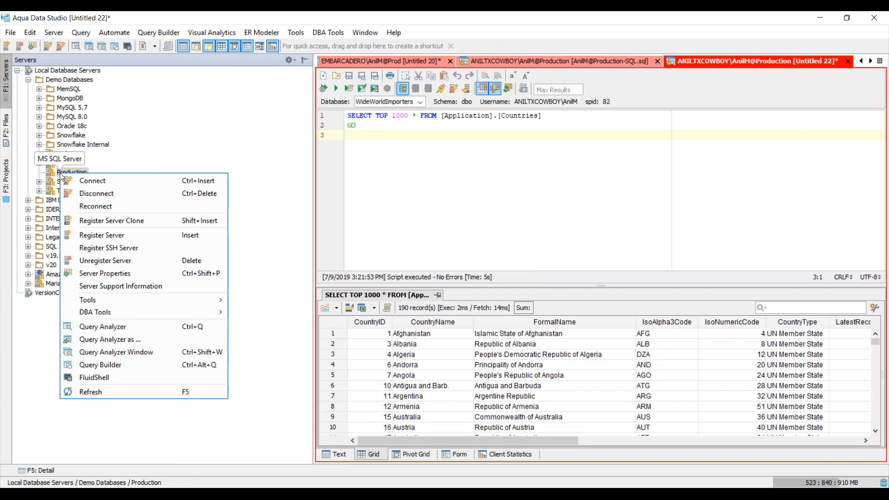
pyautogui.moveTo(92, 180)
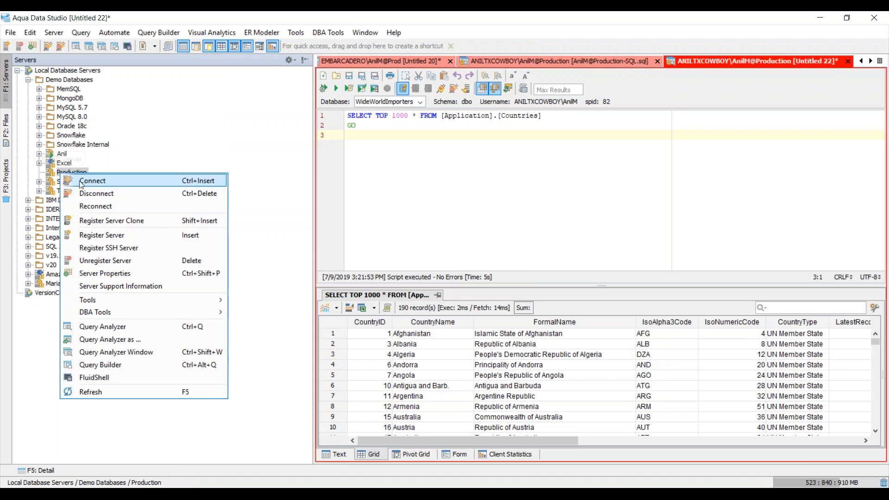
pyautogui.moveTo(134, 248)
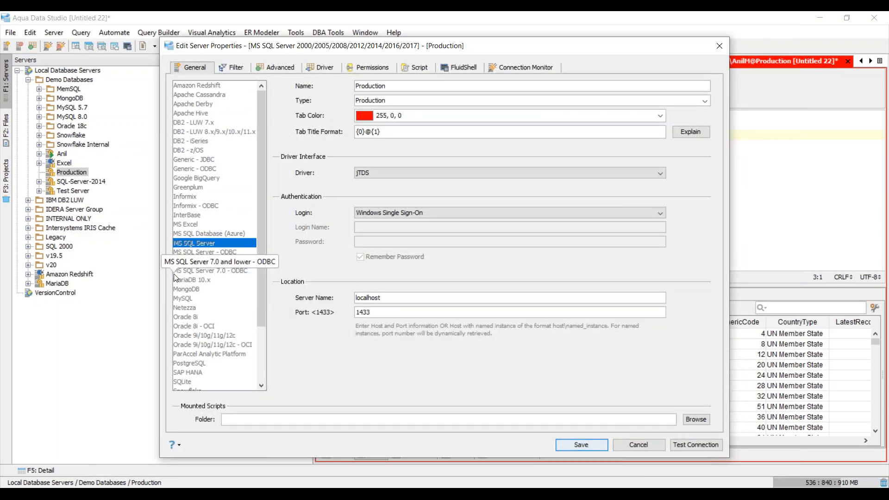
pyautogui.moveTo(465, 112)
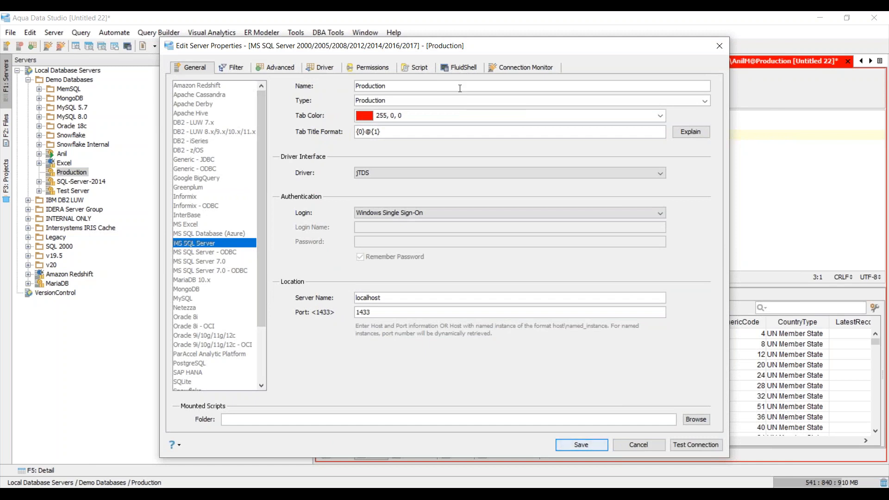
pyautogui.moveTo(456, 96)
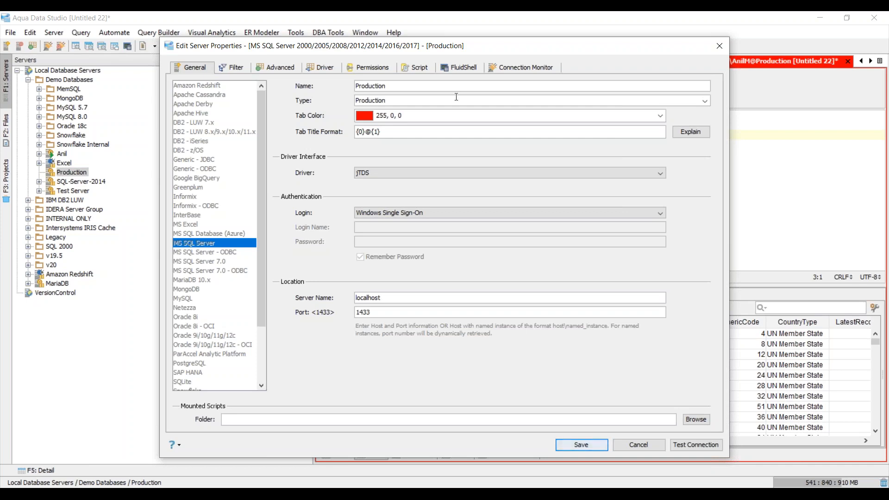
pyautogui.click(705, 100)
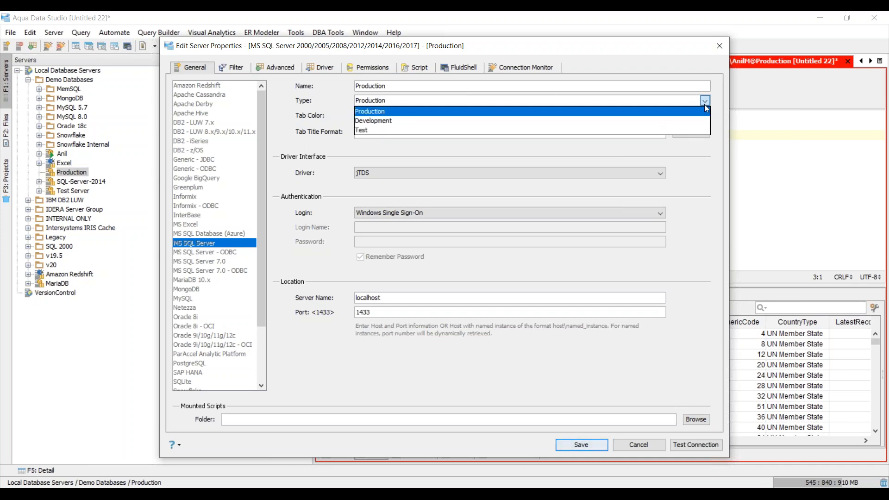
pyautogui.moveTo(690, 118)
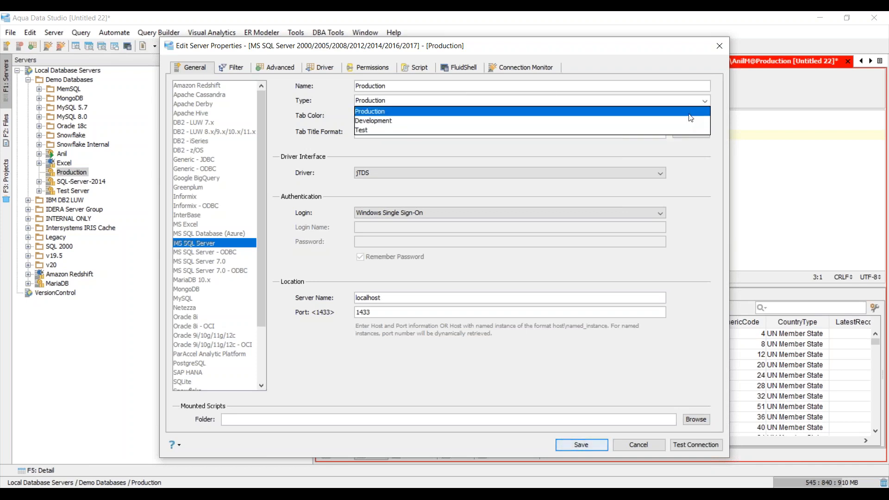
pyautogui.click(369, 111)
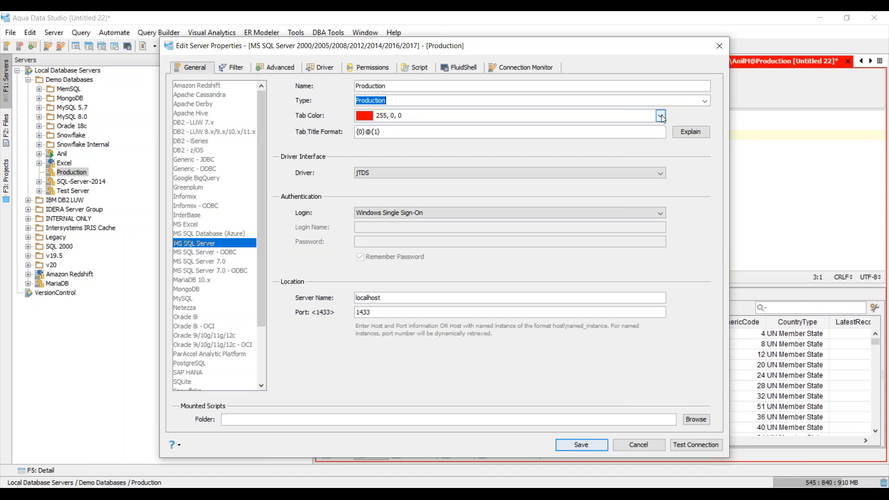
pyautogui.click(659, 115)
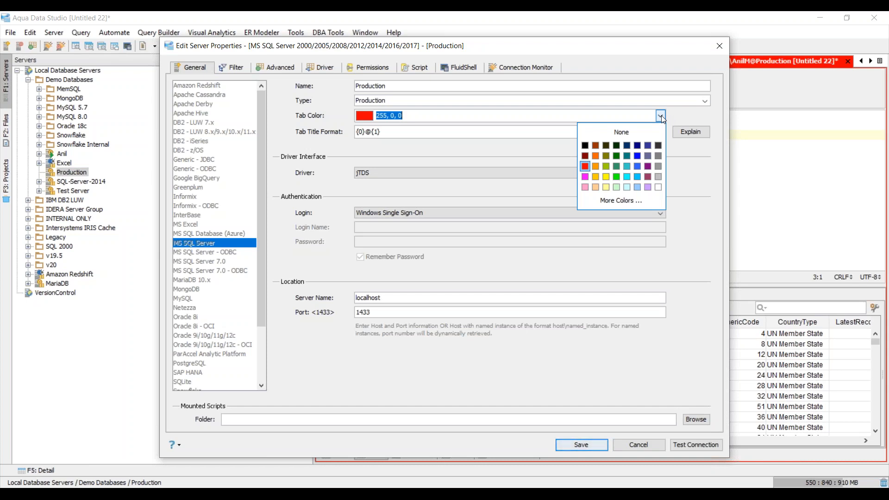
pyautogui.moveTo(634, 155)
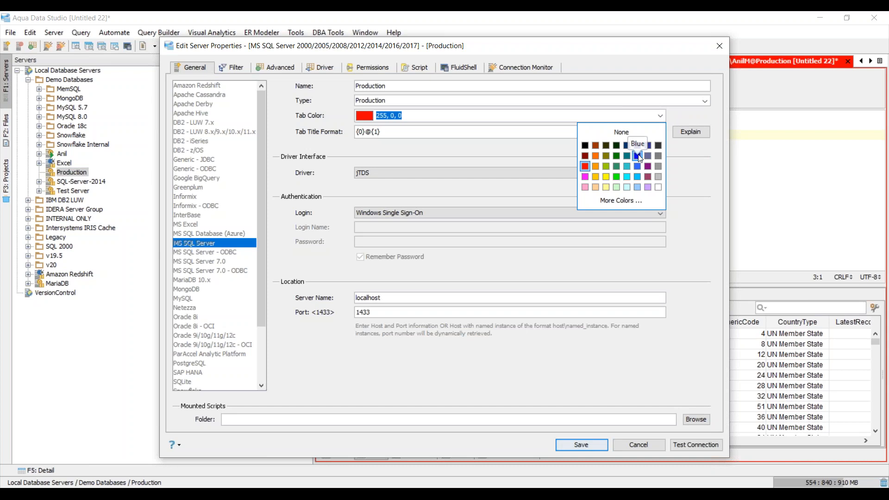
pyautogui.click(635, 155)
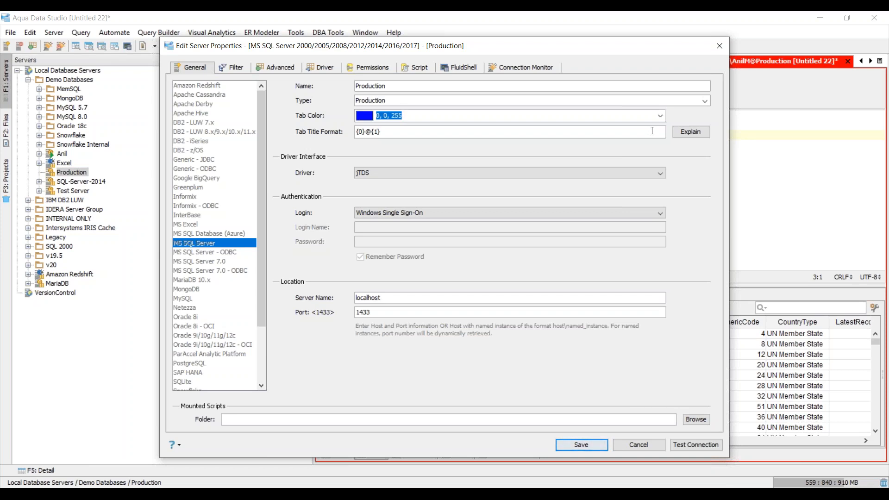
pyautogui.moveTo(694, 173)
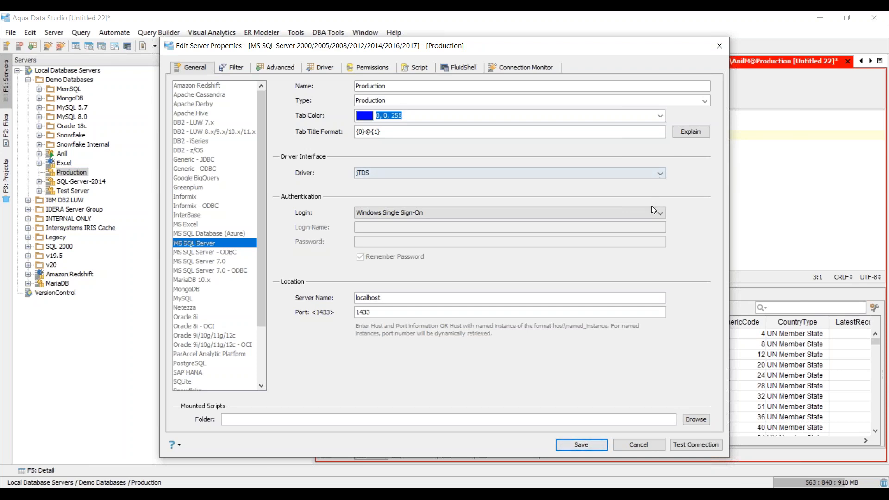
# Step: Review the login authentication, the localhost server name and port 1433
pyautogui.click(658, 212)
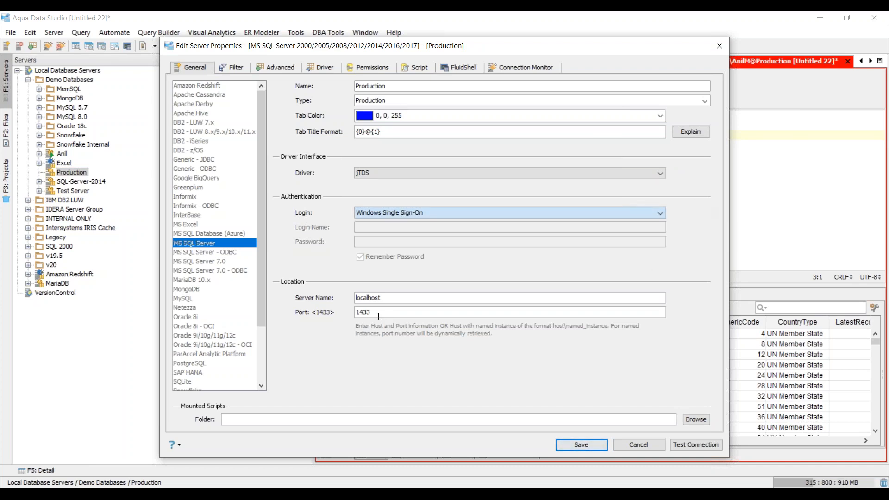
pyautogui.doubleClick(367, 297)
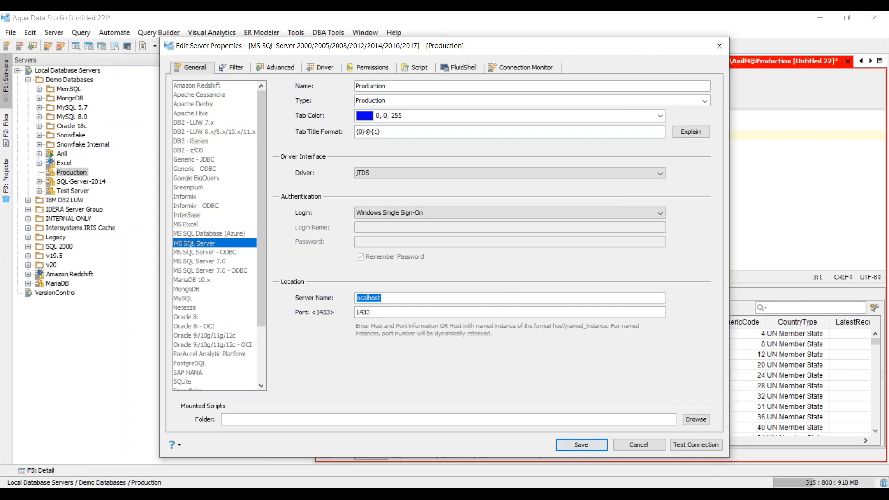
pyautogui.click(490, 312)
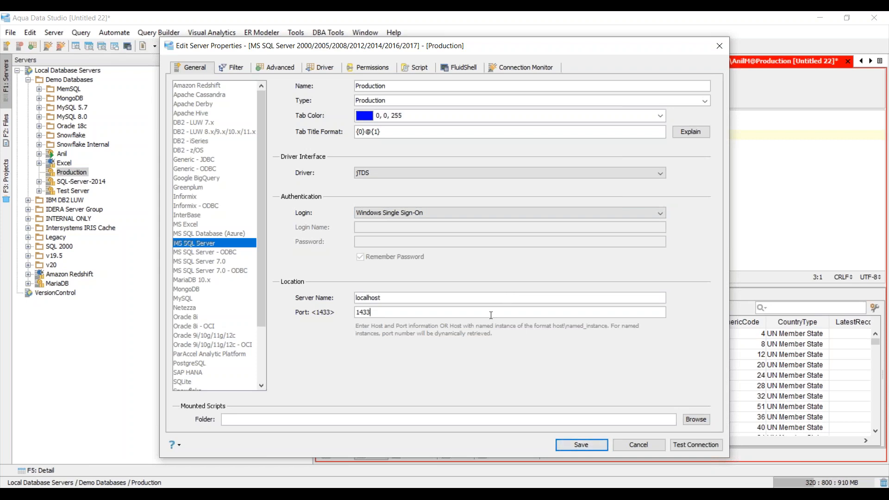
pyautogui.moveTo(694, 396)
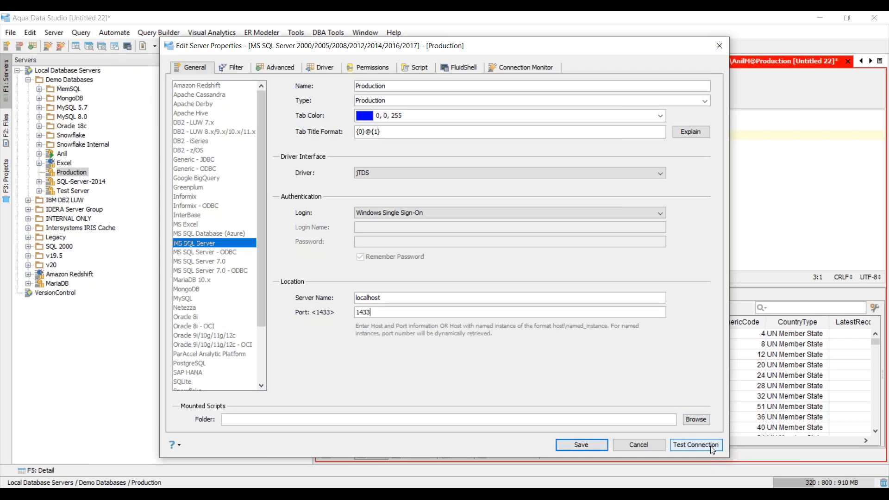
# Step: Test the Production connection to localhost:1433 and dismiss the success message
pyautogui.click(695, 445)
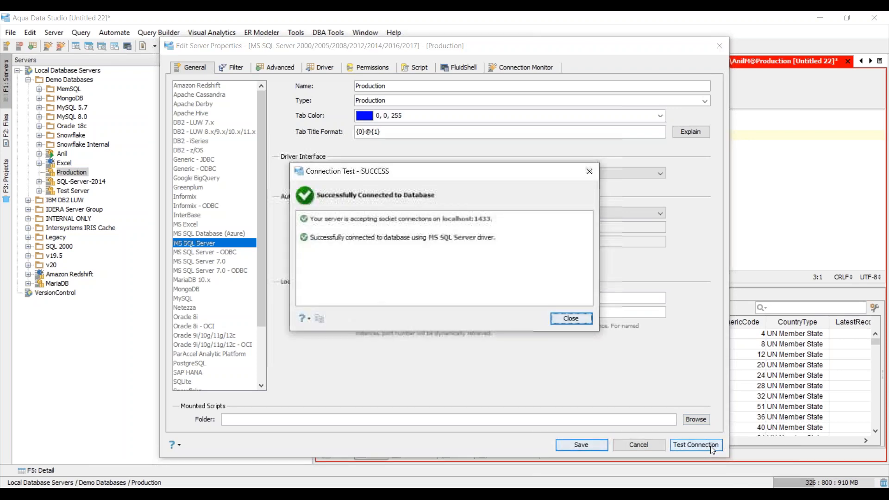
pyautogui.moveTo(493, 229)
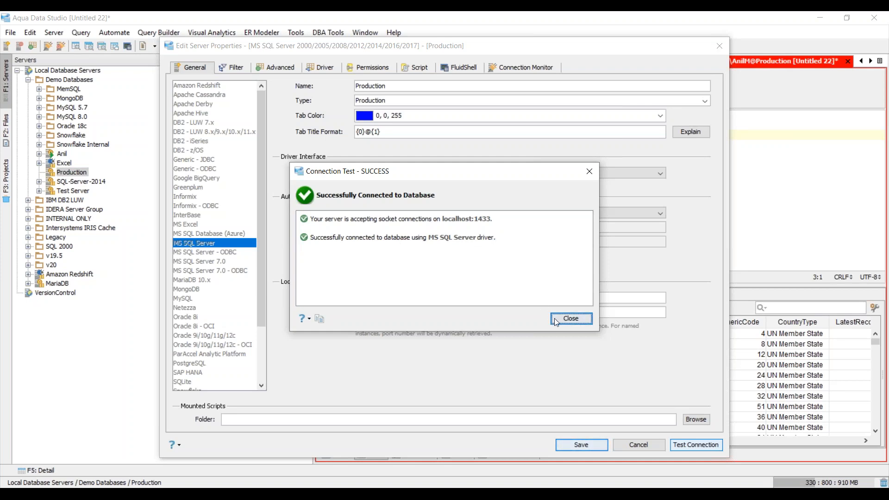
pyautogui.click(570, 318)
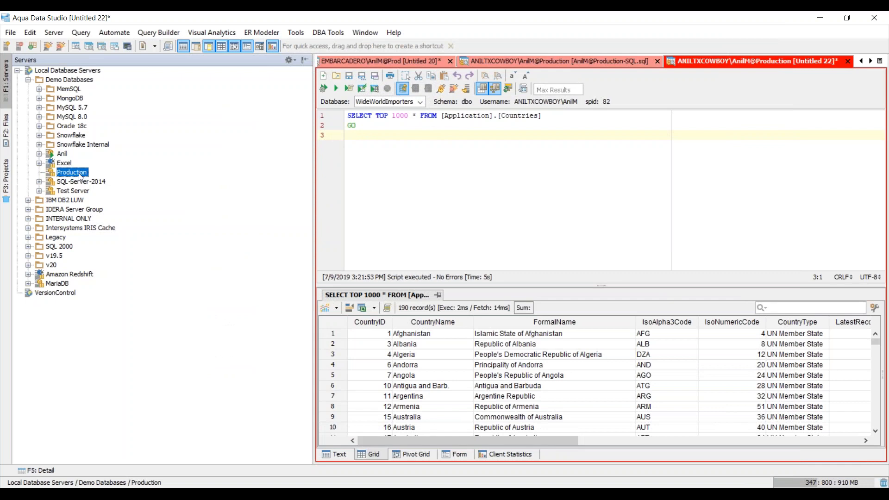
# Step: Expand Production > Databases > WideWorldImporters > Tables in the Servers tree
pyautogui.click(39, 171)
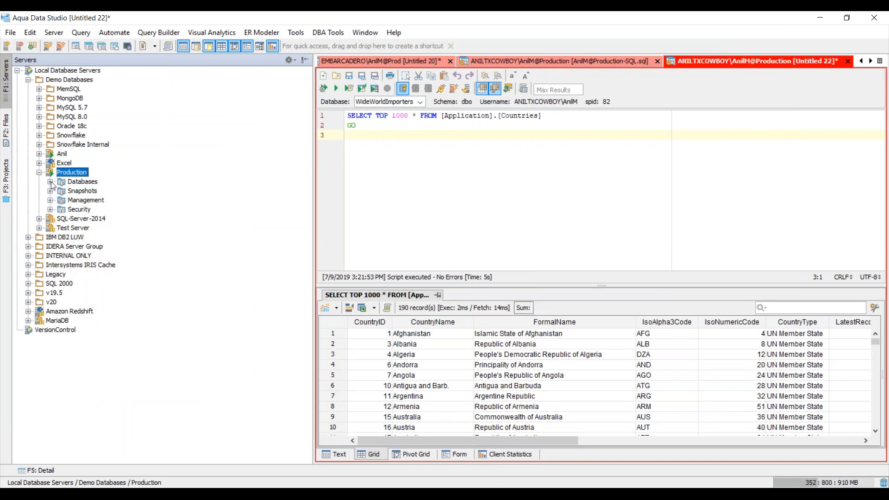
pyautogui.click(51, 181)
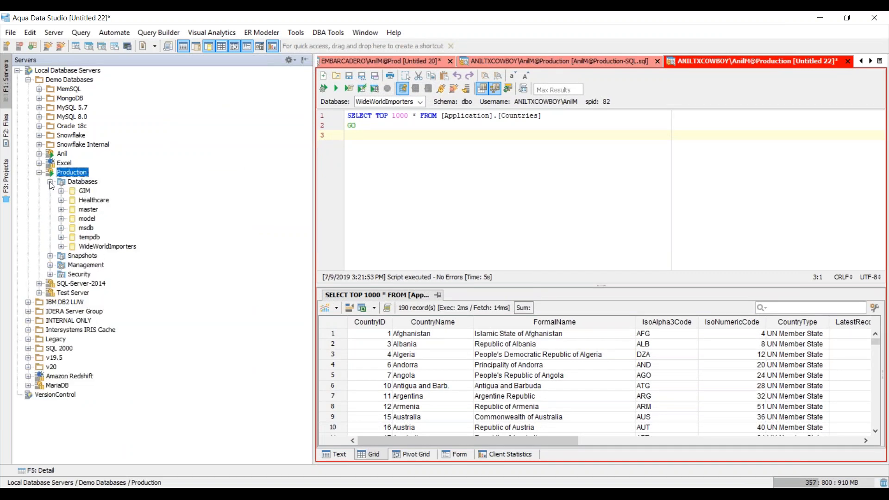
pyautogui.moveTo(108, 89)
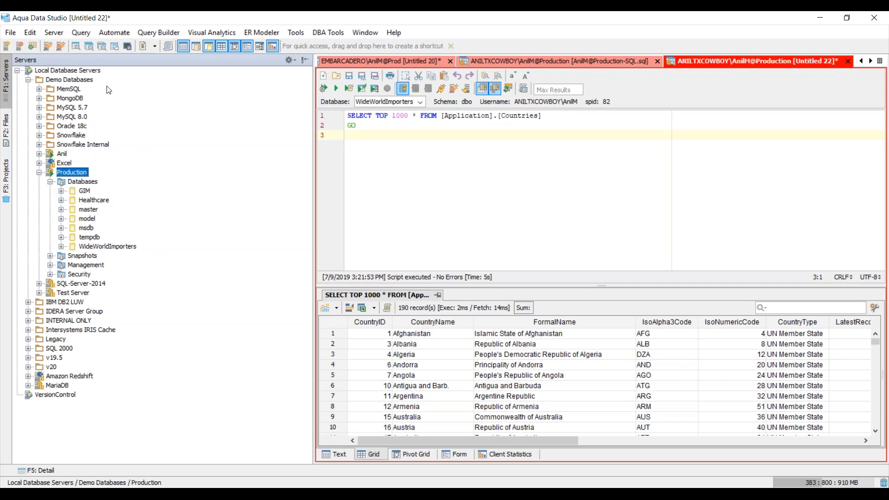
pyautogui.moveTo(94, 259)
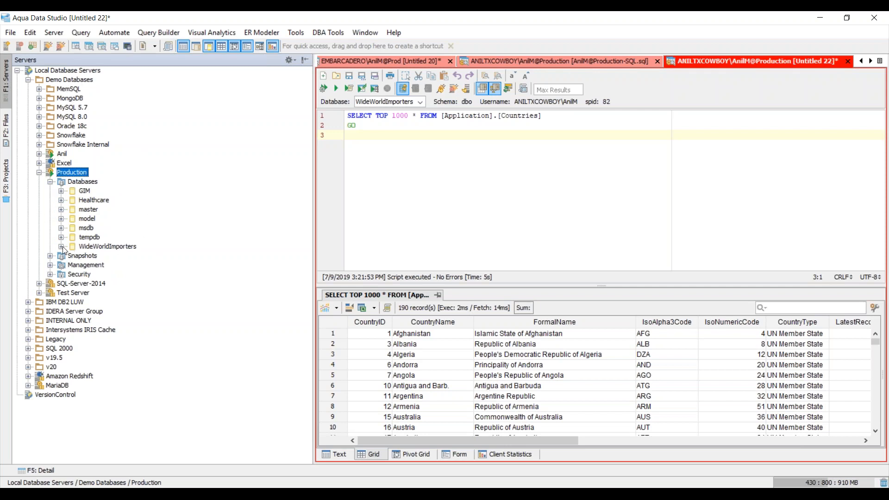
pyautogui.click(62, 246)
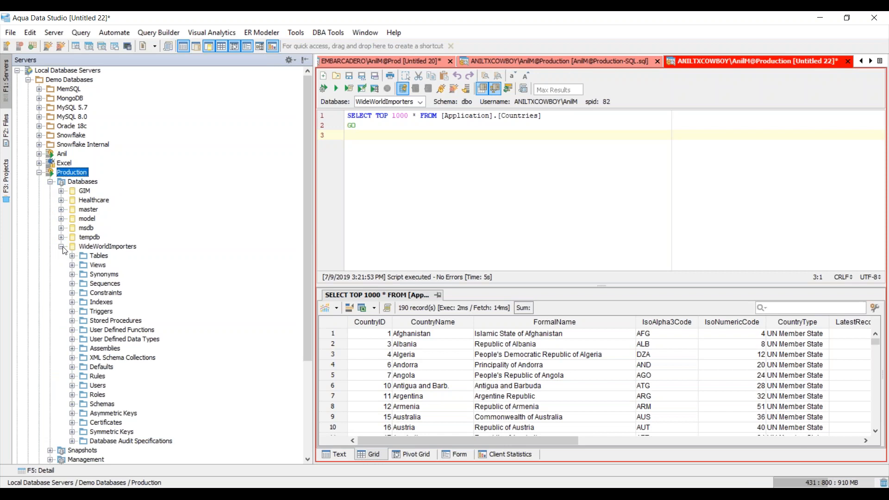
pyautogui.moveTo(74, 258)
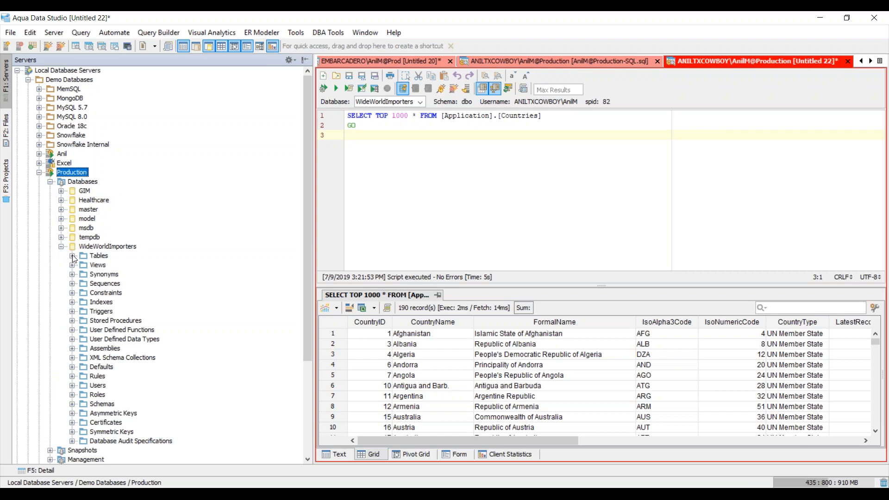
pyautogui.scroll(-3)
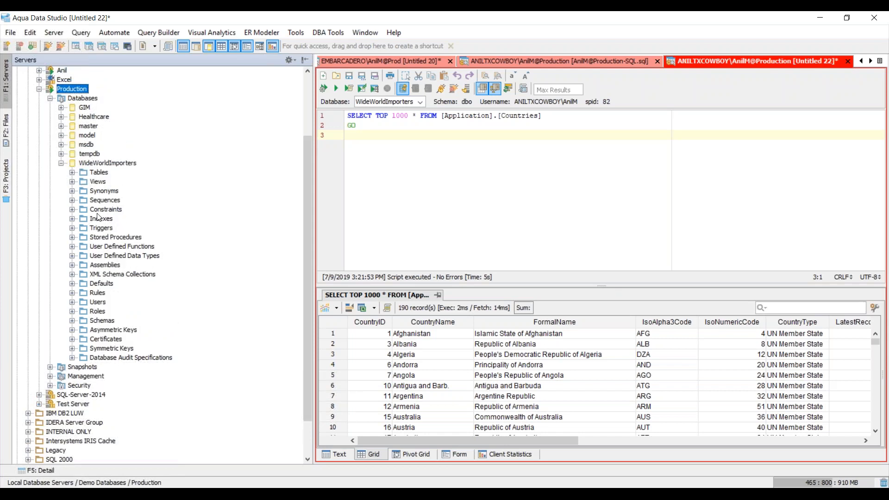
pyautogui.moveTo(101, 299)
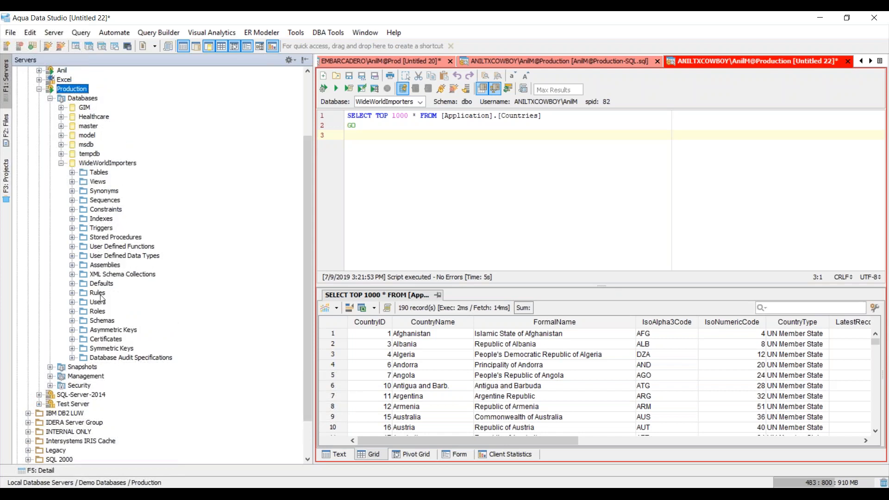
pyautogui.moveTo(101, 324)
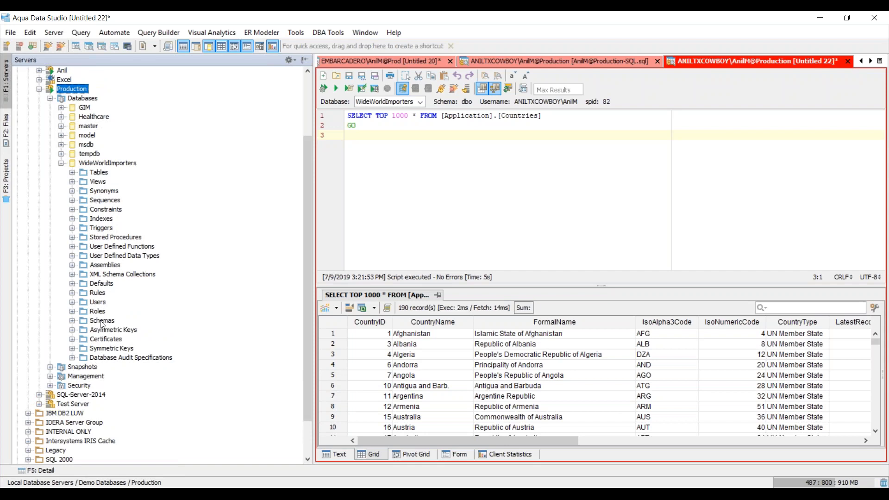
pyautogui.click(72, 172)
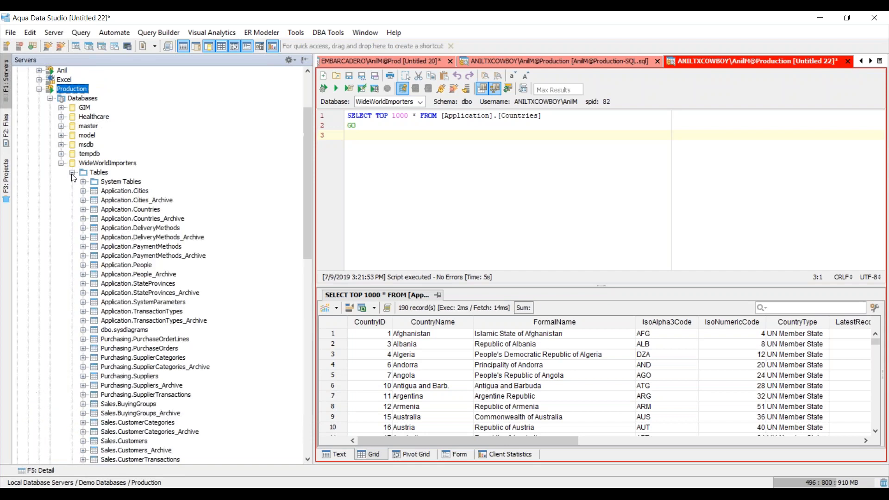
pyautogui.moveTo(211, 258)
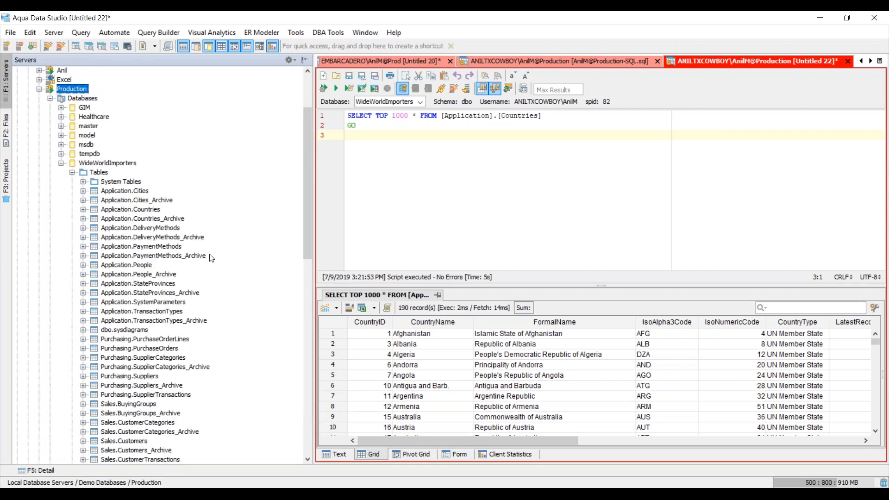
pyautogui.moveTo(126, 277)
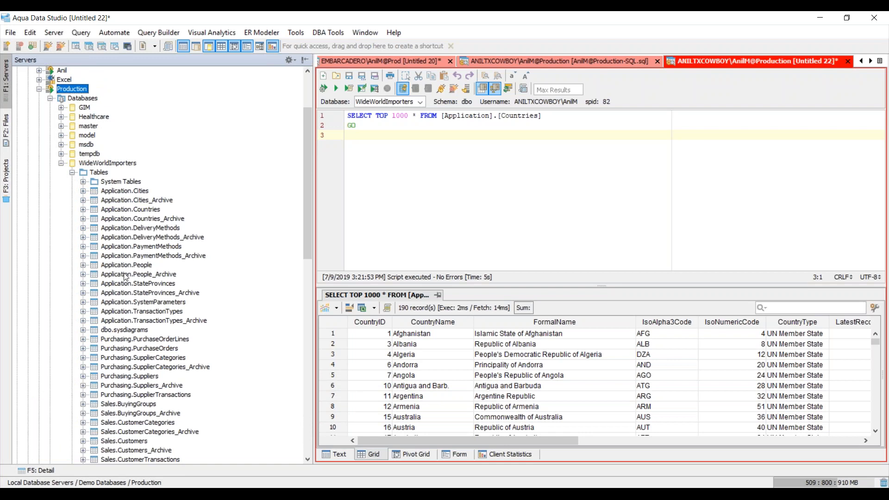
# Step: Generate SELECT TOP 1000 * FROM [Application].[People] in a new query tab
pyautogui.rightClick(126, 265)
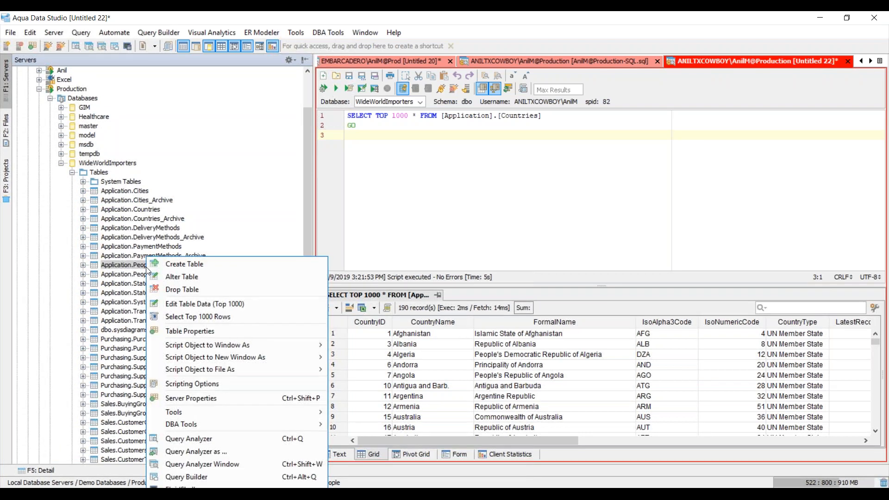
pyautogui.moveTo(277, 316)
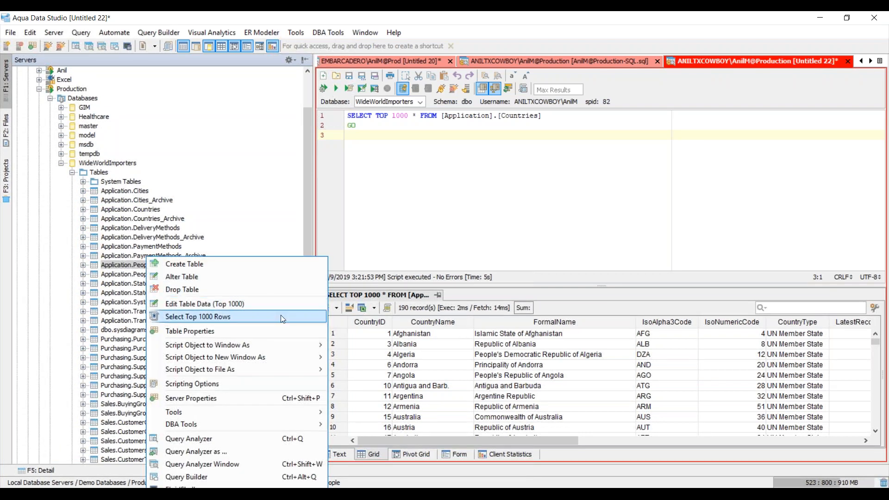
pyautogui.click(198, 316)
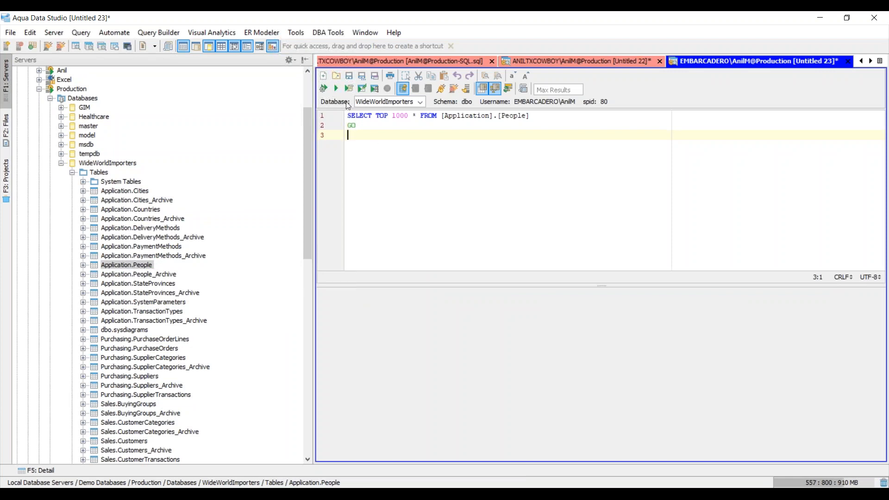
pyautogui.moveTo(517, 235)
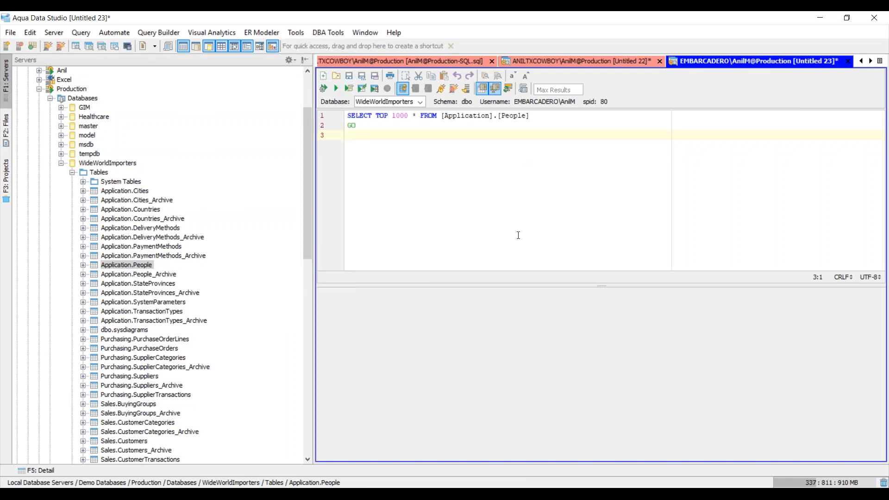
pyautogui.click(348, 134)
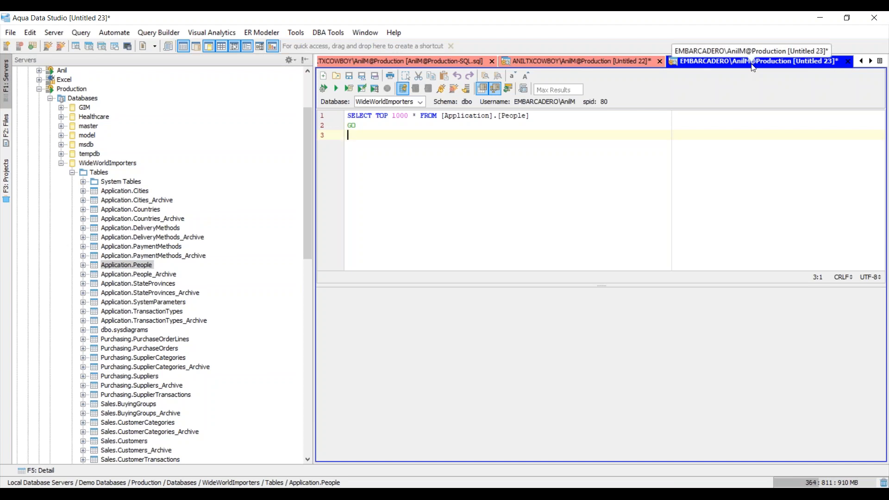
pyautogui.moveTo(303, 155)
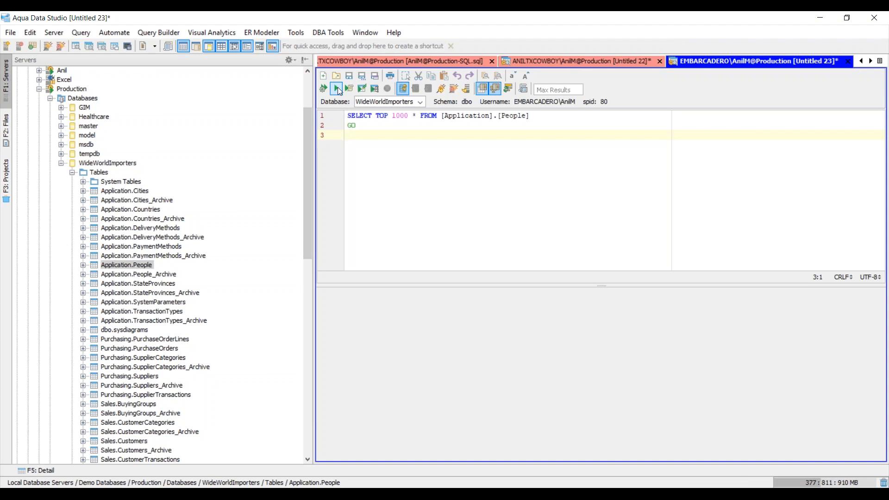
pyautogui.moveTo(338, 89)
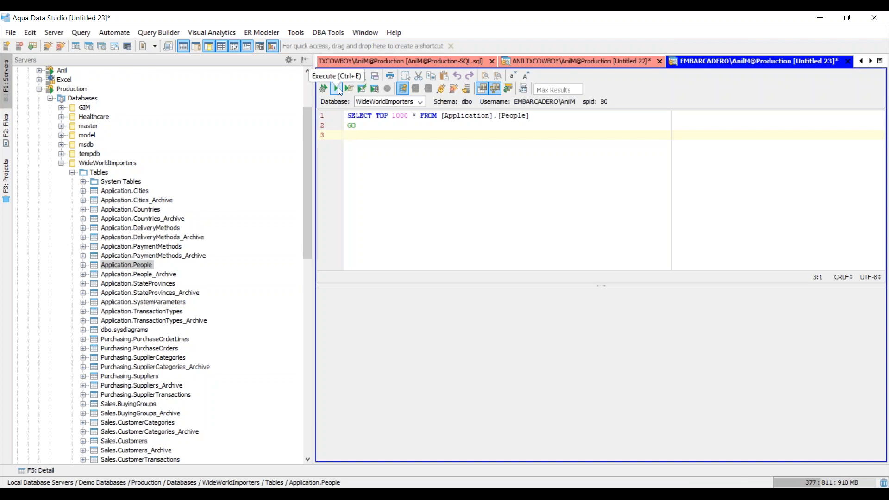
# Step: Execute the People query and view its 1000 rows in Grid, then Form, then Grid
pyautogui.click(335, 89)
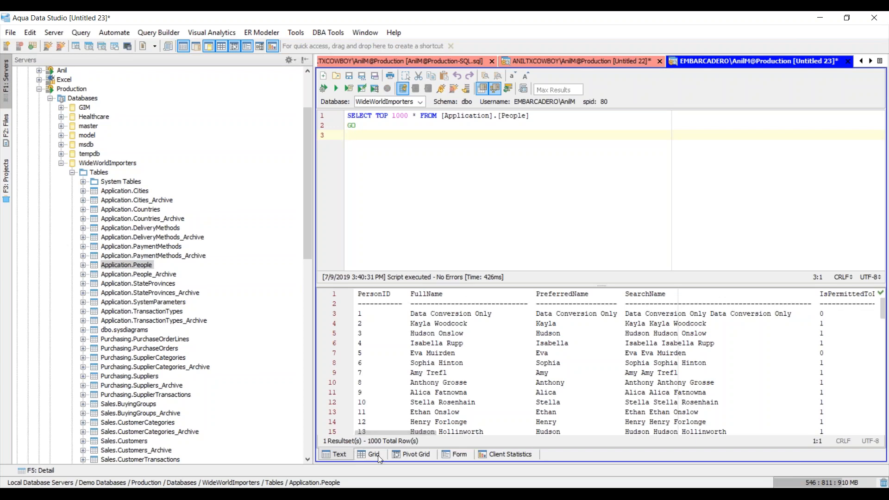
pyautogui.click(348, 134)
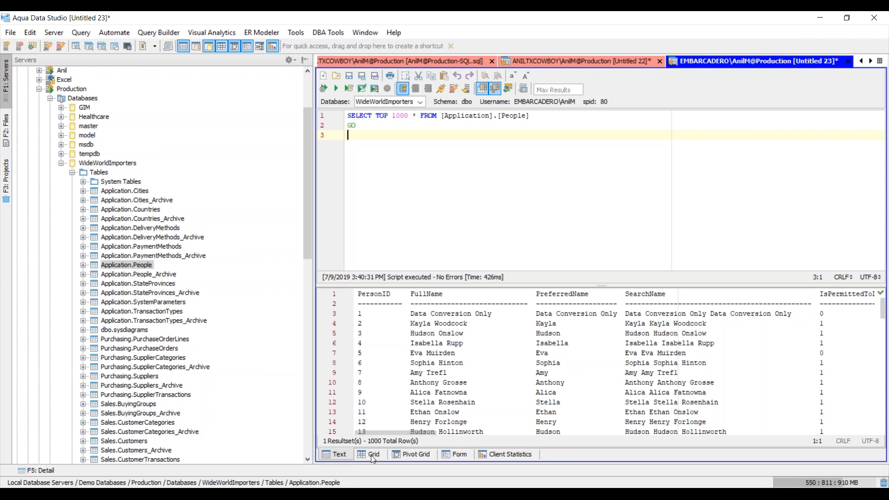
pyautogui.click(373, 454)
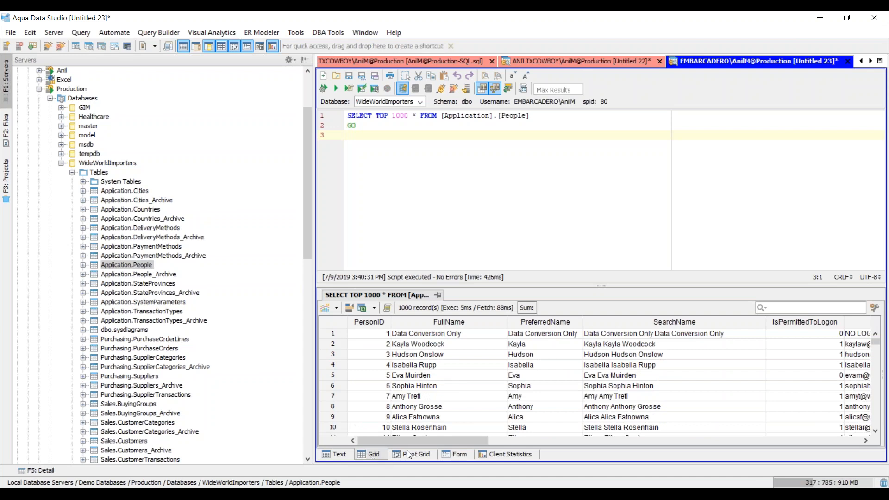
pyautogui.click(459, 454)
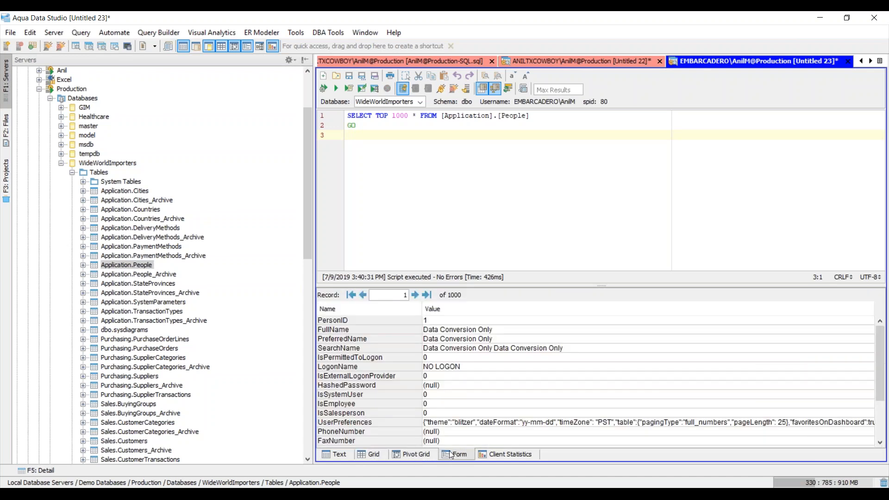
pyautogui.click(374, 454)
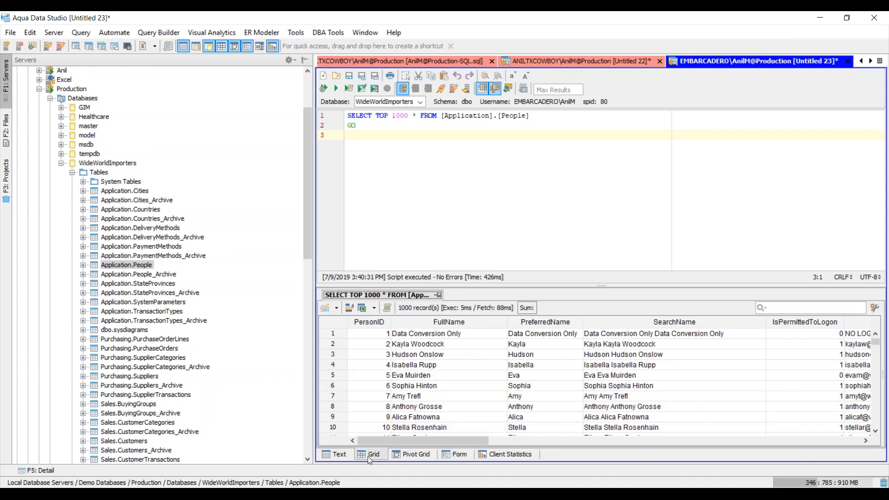
pyautogui.press('ctrl+a')
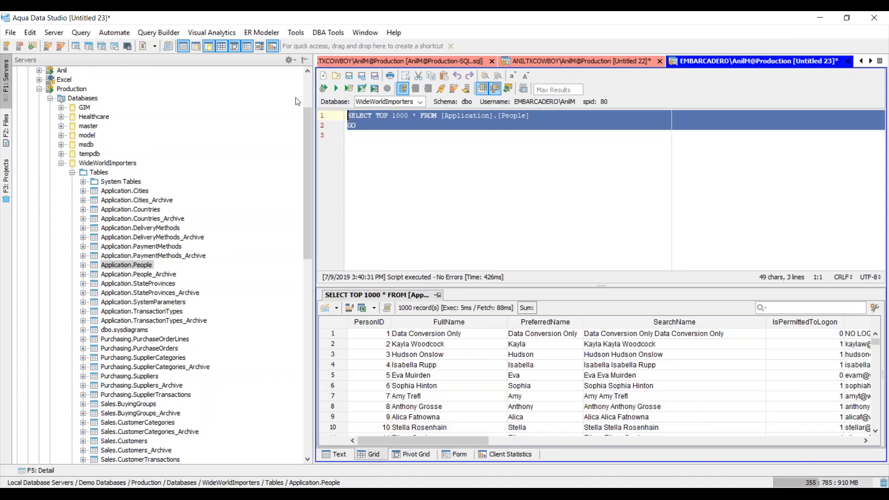
pyautogui.click(424, 134)
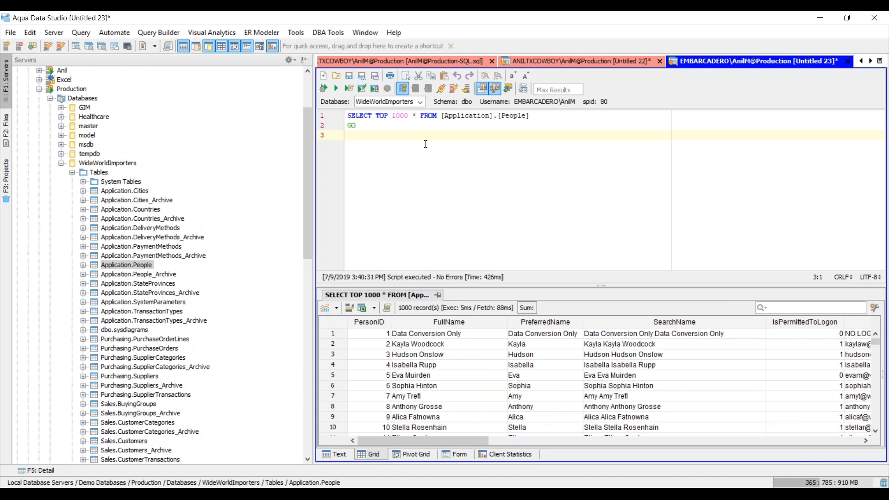
pyautogui.moveTo(397, 203)
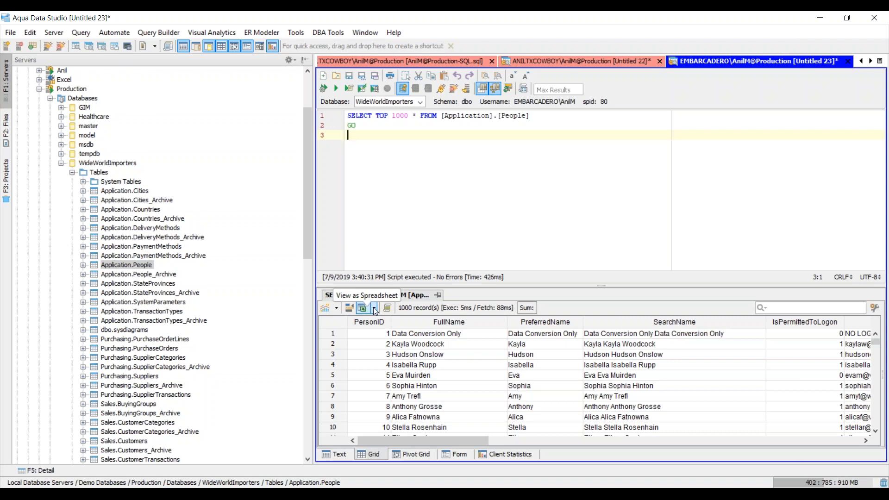
# Step: Open the People results as an Excel spreadsheet and scroll through the rows
pyautogui.click(373, 308)
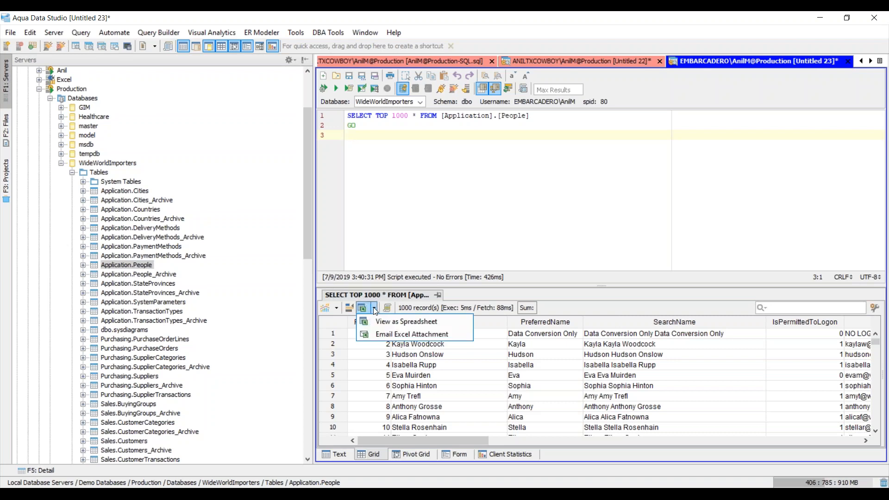
pyautogui.moveTo(441, 325)
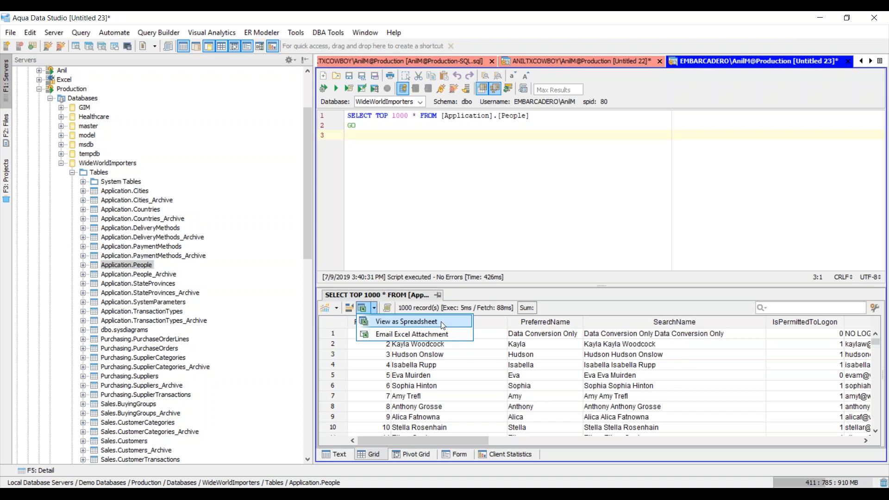
pyautogui.click(406, 321)
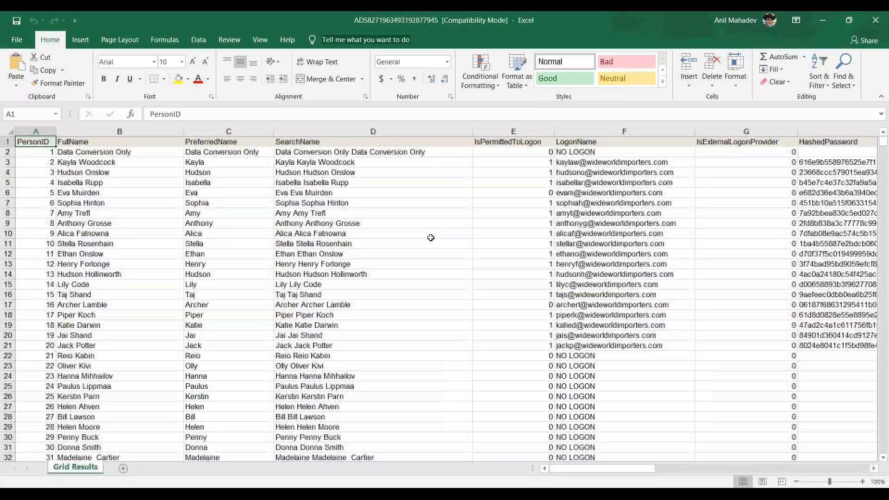
pyautogui.scroll(-3)
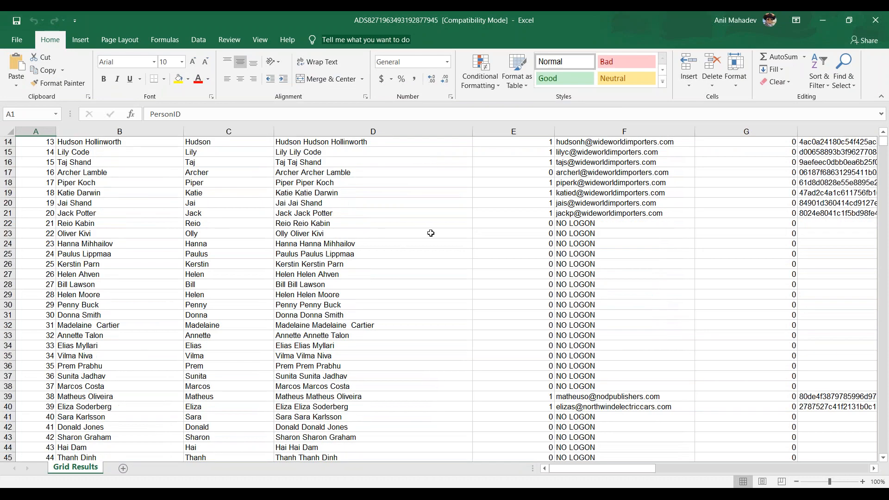
pyautogui.scroll(3)
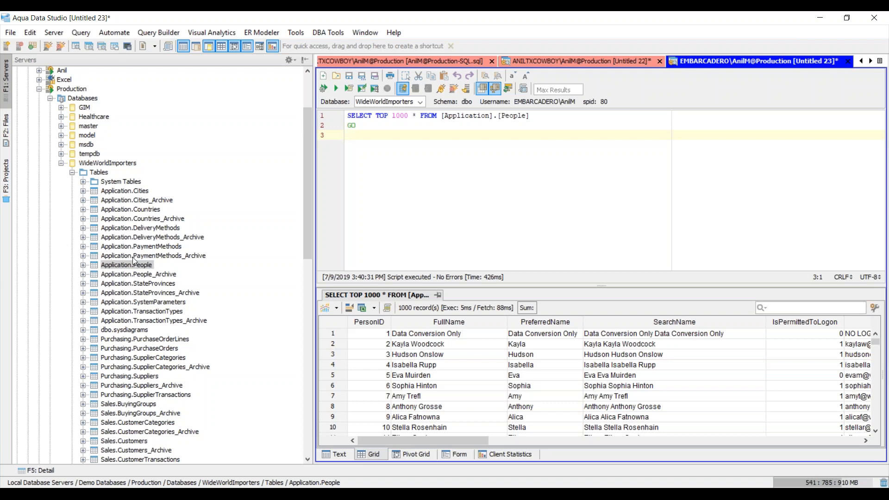
# Step: Launch Query Builder from the Application.People table's context menu
pyautogui.click(127, 264)
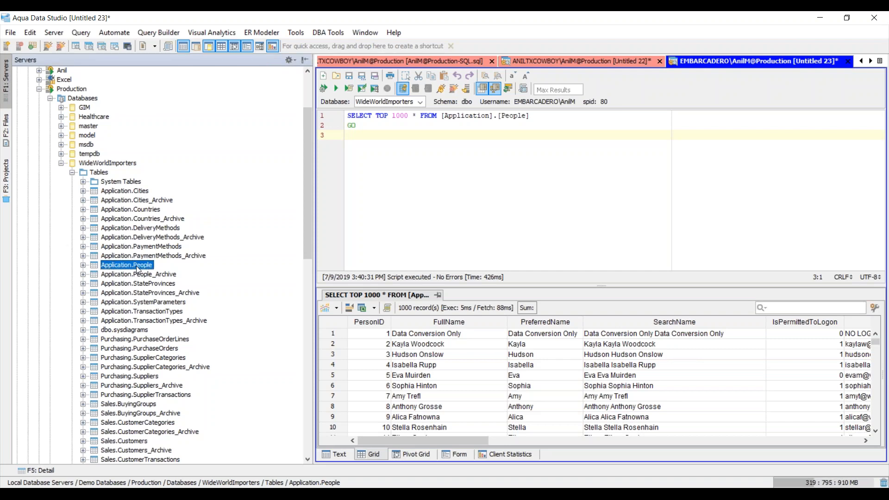
pyautogui.rightClick(126, 265)
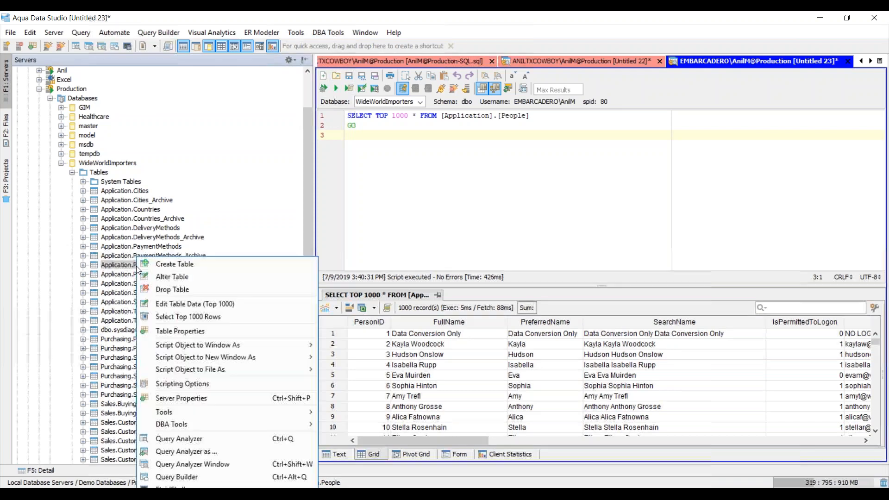
pyautogui.moveTo(171, 424)
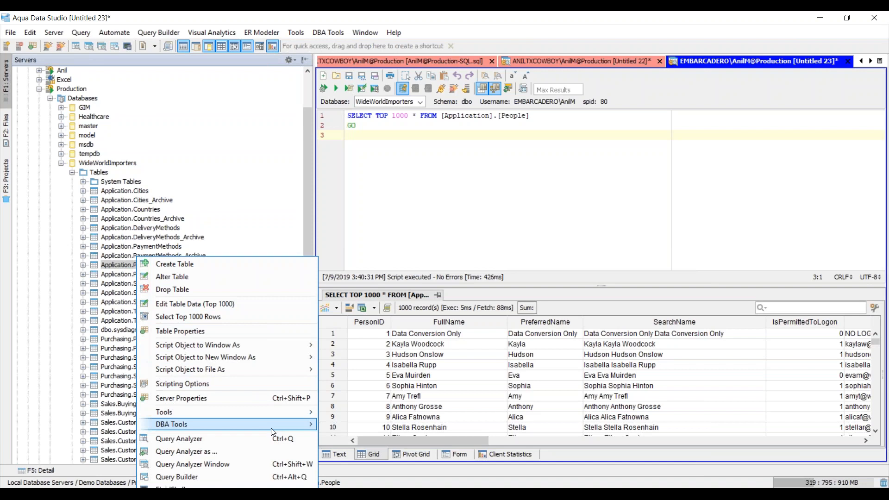
pyautogui.click(171, 424)
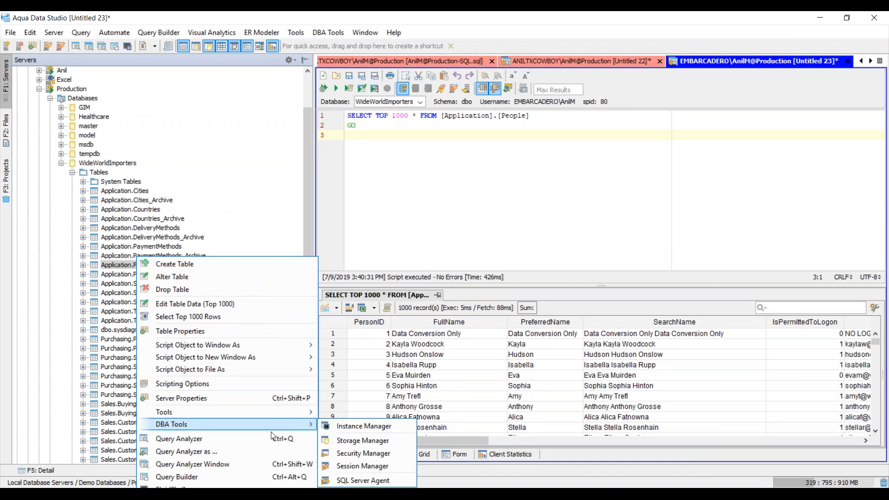
pyautogui.click(176, 477)
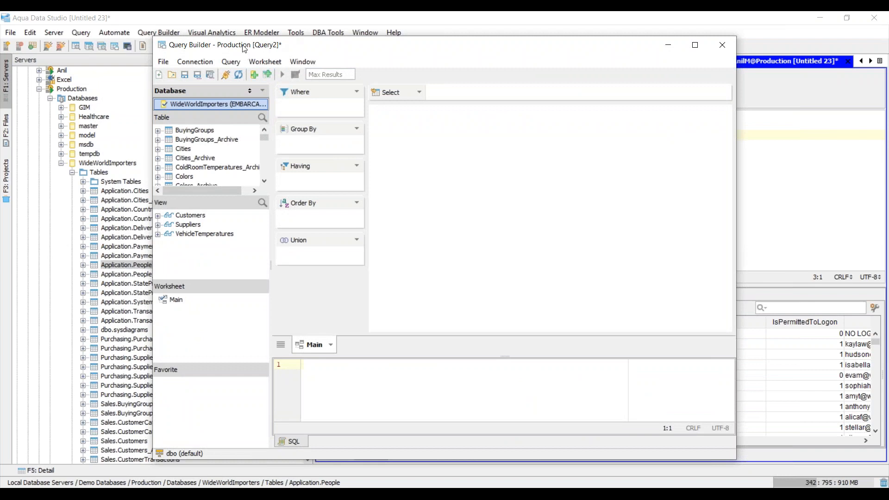
# Step: Maximize Query Builder and add the Colors_Archive and Countries tables to the diagram
pyautogui.click(694, 45)
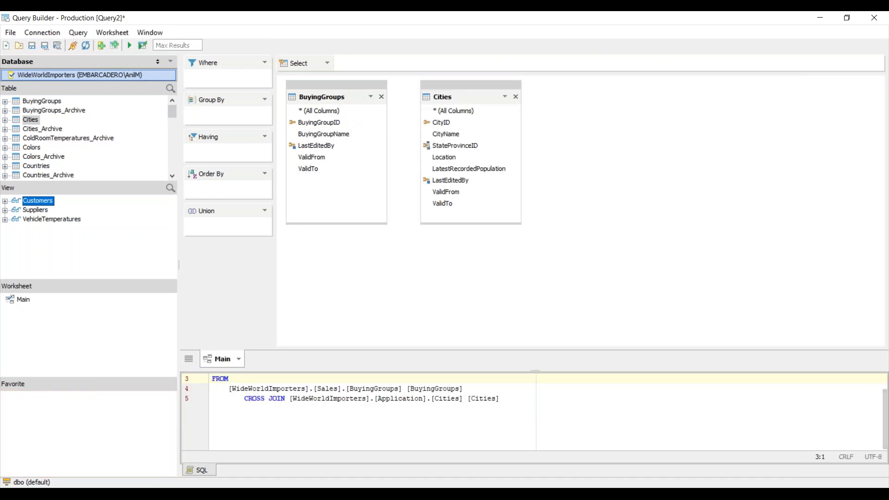
pyautogui.moveTo(113, 173)
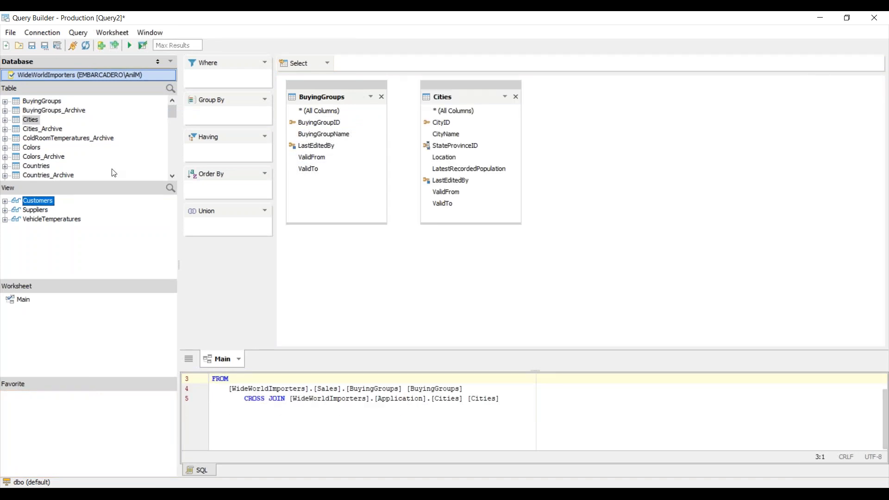
pyautogui.click(48, 175)
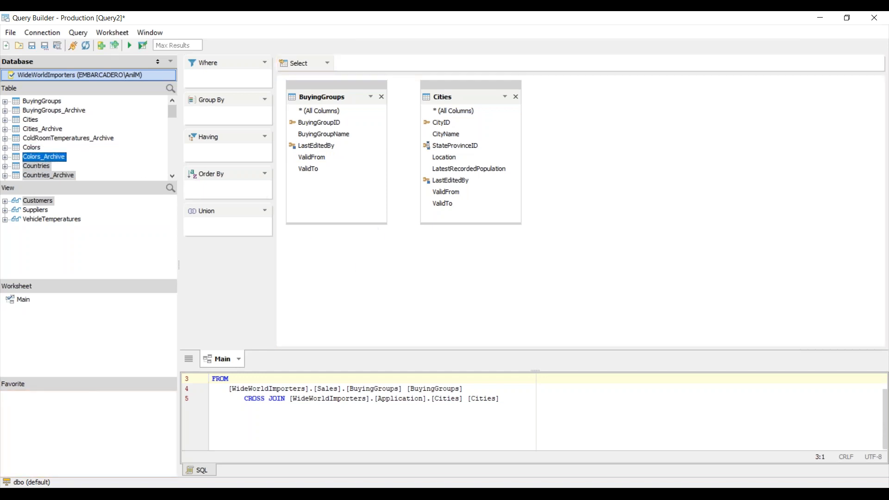
pyautogui.doubleClick(36, 166)
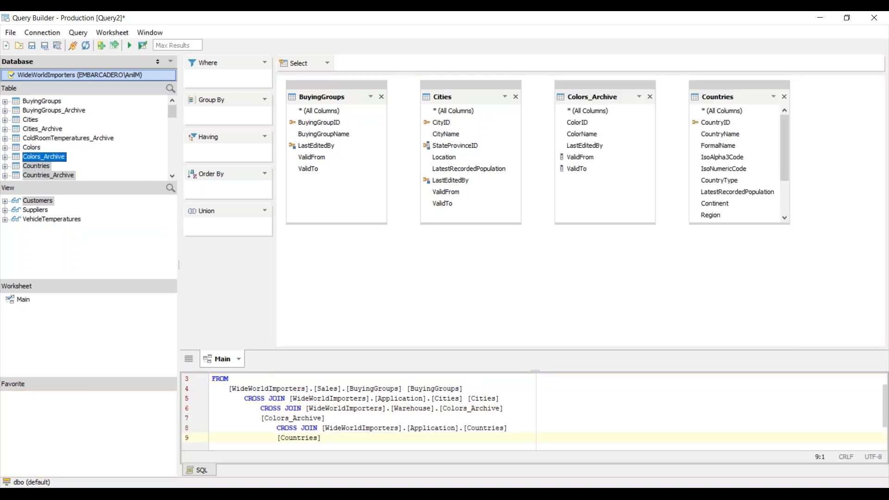
pyautogui.doubleClick(48, 174)
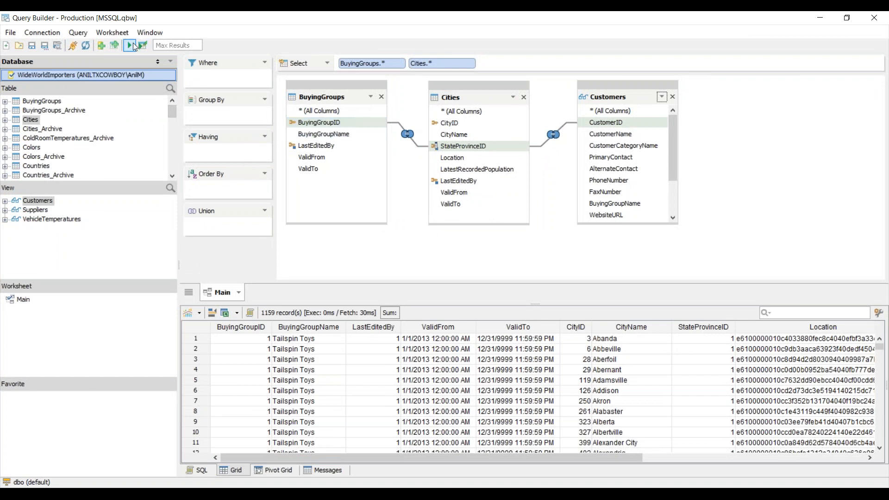
# Step: Rerun the BuyingGroups–Cities–Customers join and check its 1,159 rows in Pivot Grid, Messages and SQL
pyautogui.click(131, 44)
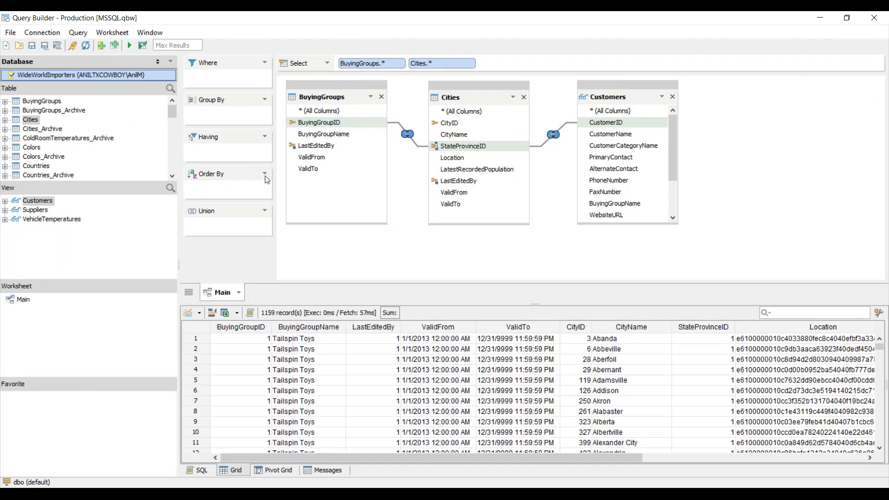
pyautogui.scroll(-3)
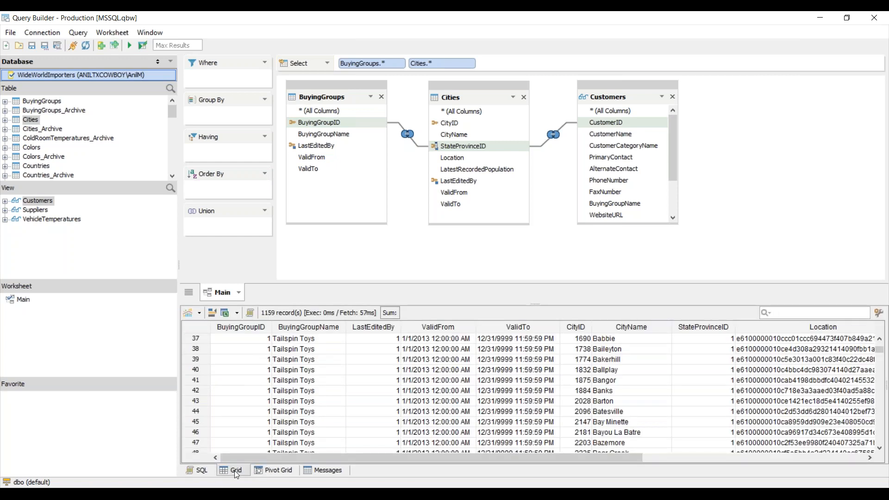
pyautogui.click(277, 470)
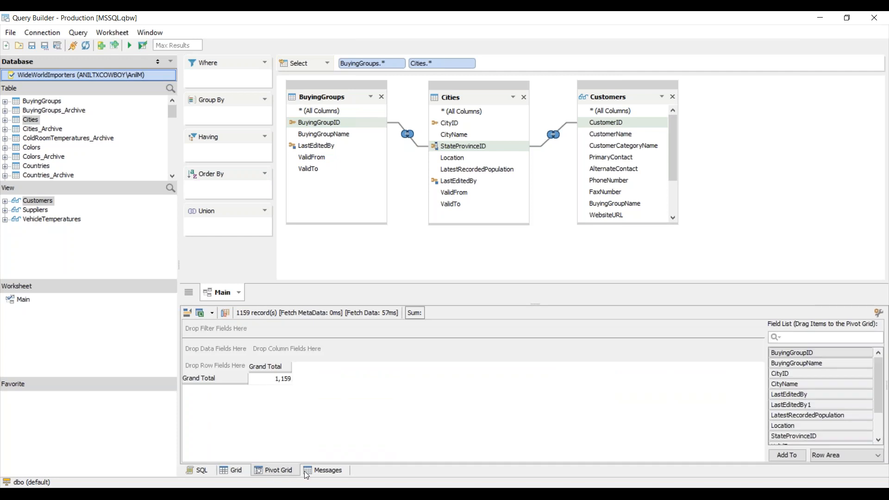
pyautogui.click(199, 470)
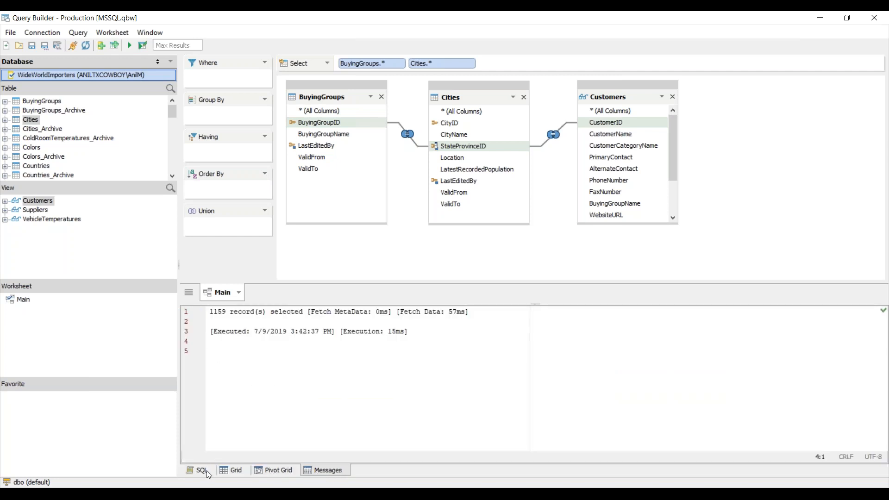
pyautogui.click(198, 471)
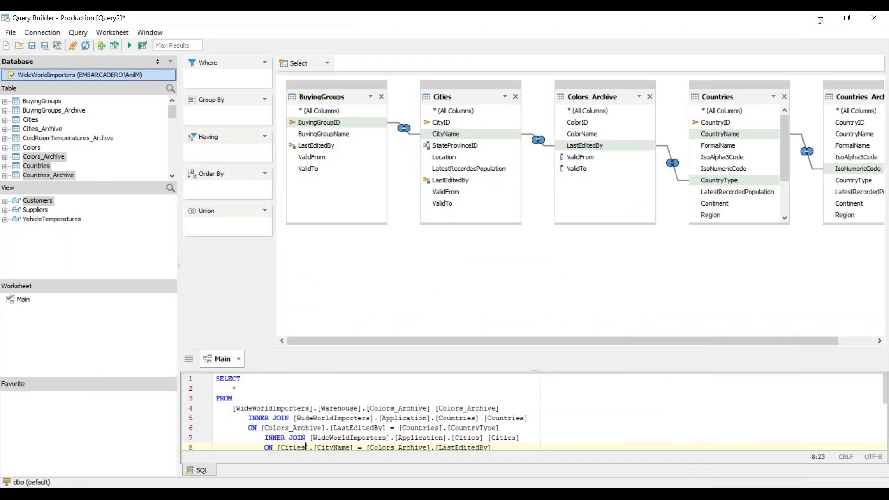
pyautogui.moveTo(820, 21)
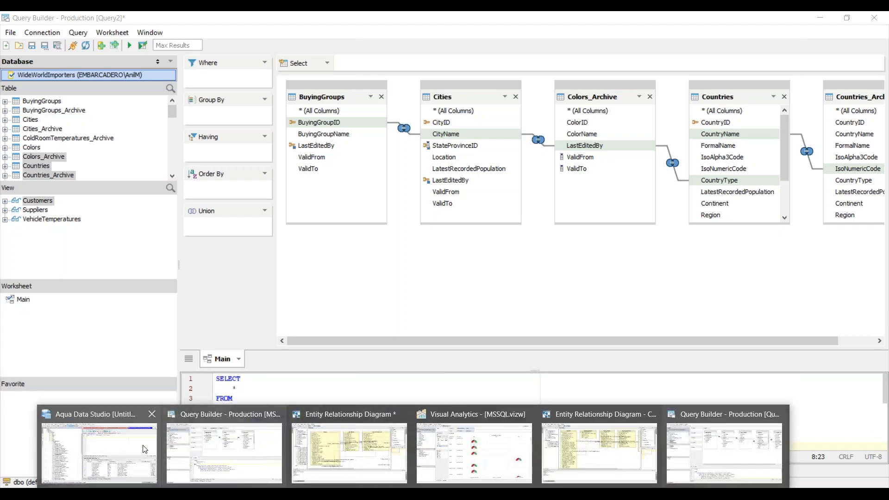
# Step: Return to the People query results and open the Visual Analytics workbook dropdown
pyautogui.click(99, 451)
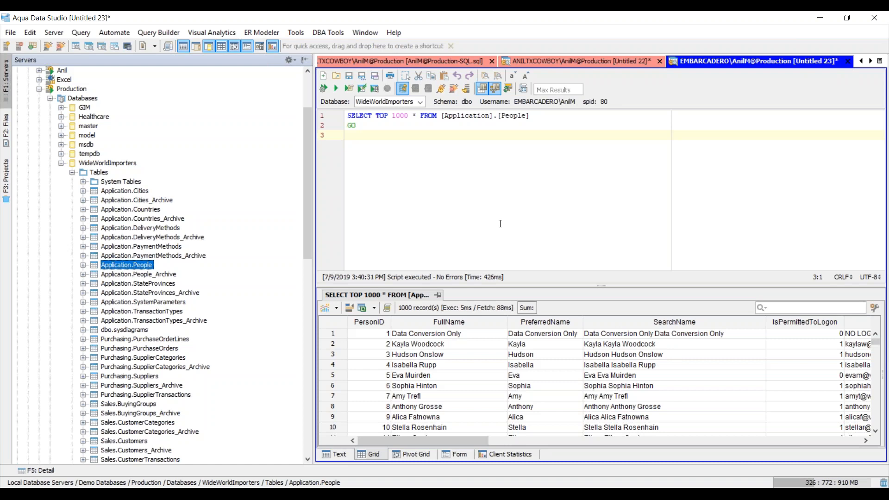
pyautogui.moveTo(450, 250)
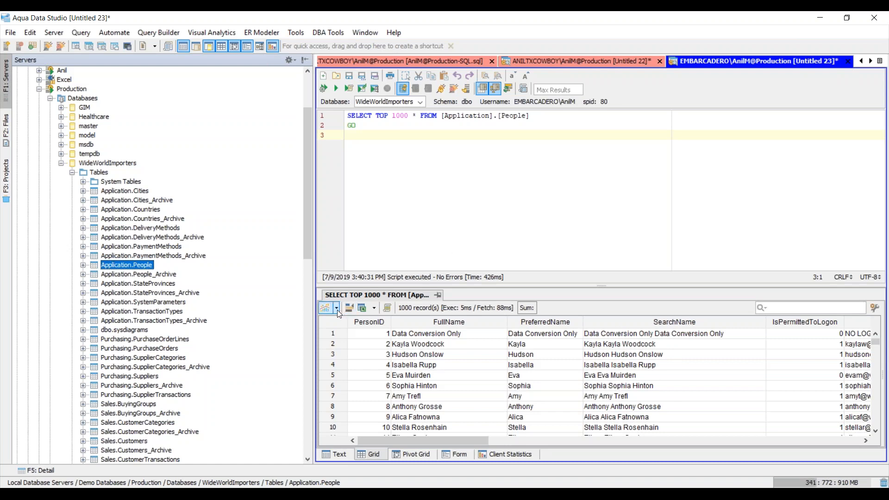
pyautogui.moveTo(326, 307)
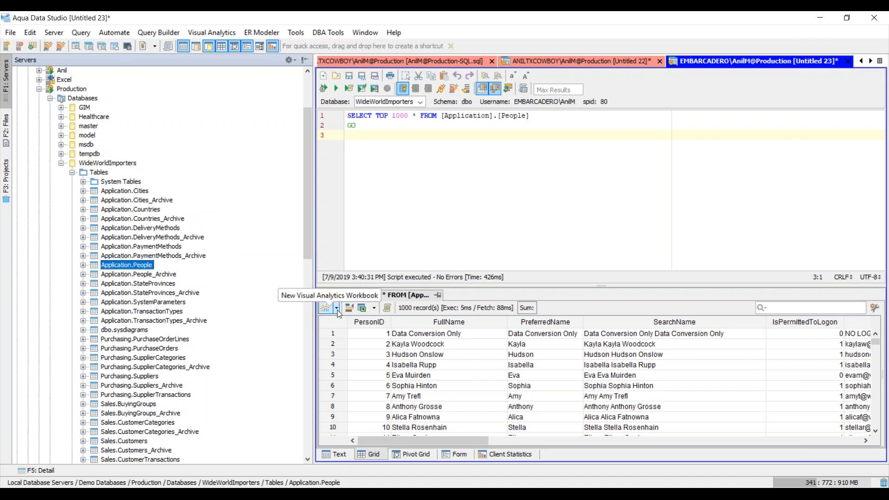
pyautogui.click(324, 308)
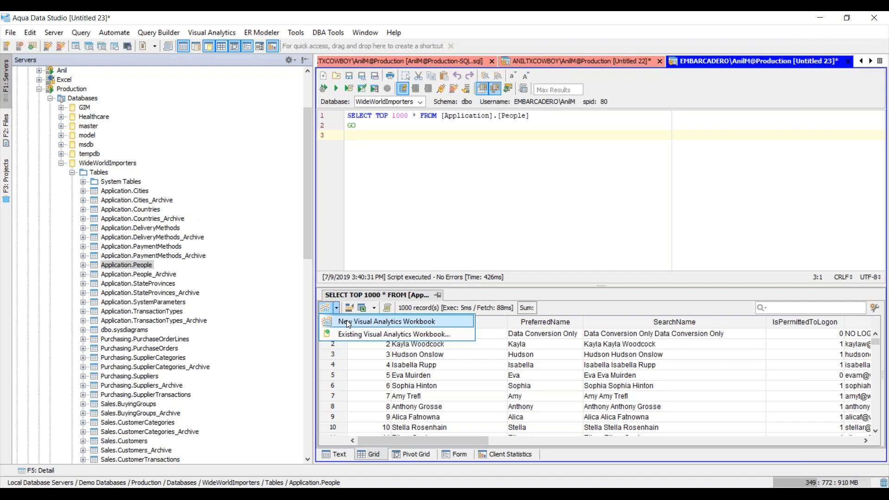
# Step: Create a maximized new Visual Analytics workbook with CustomFields in Columns and EmailAddress in Rows
pyautogui.click(386, 321)
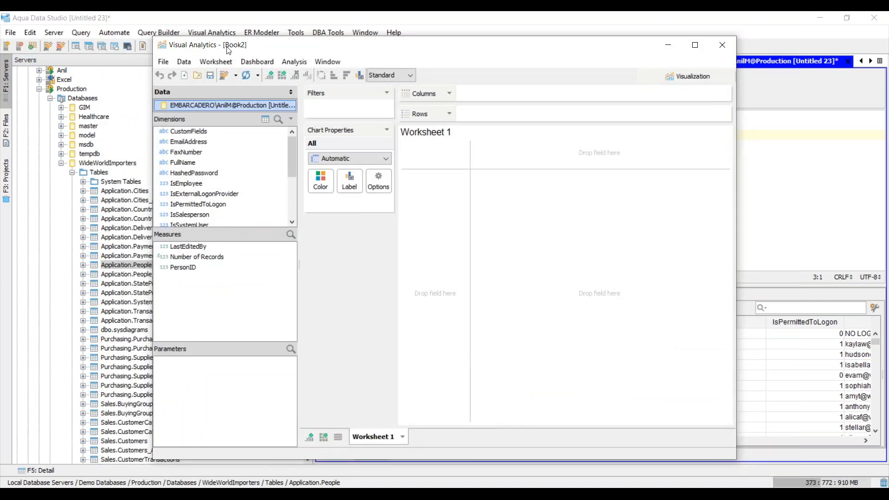
pyautogui.click(694, 45)
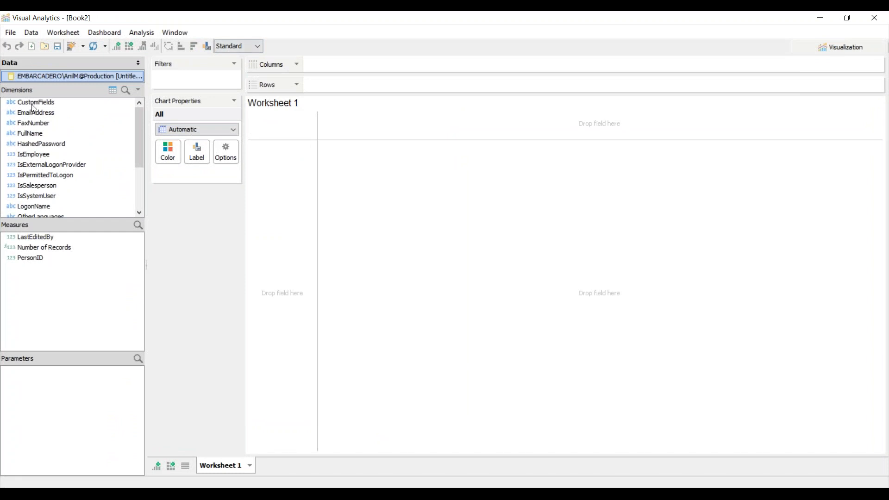
pyautogui.moveTo(35, 102); pyautogui.dragTo(340, 64)
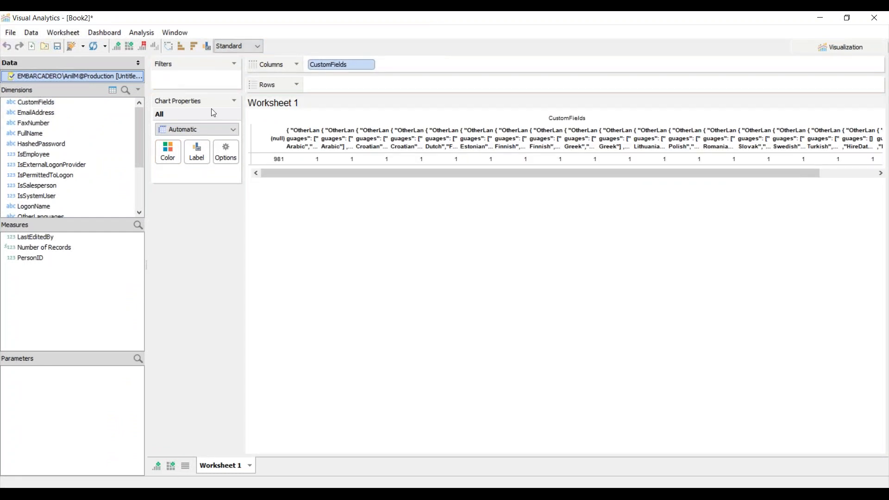
pyautogui.moveTo(35, 112); pyautogui.dragTo(340, 84)
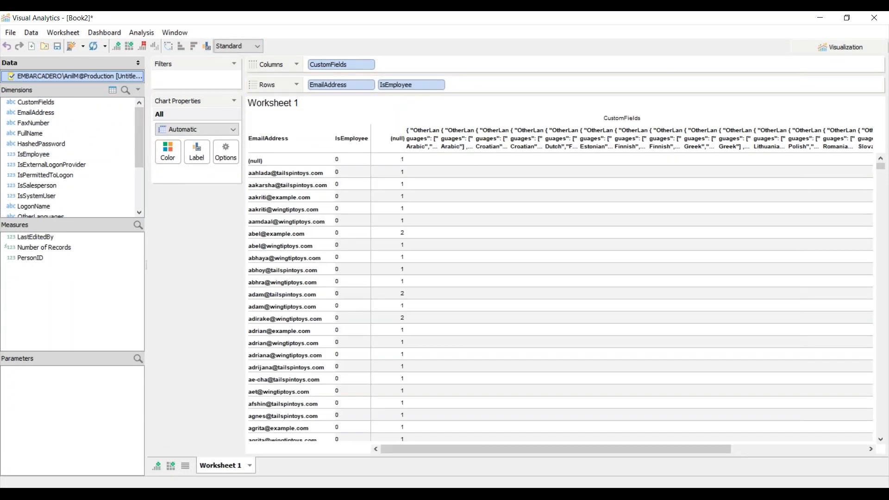
# Step: Switch the worksheet to a Bar chart and remove CustomFields from Columns
pyautogui.click(232, 128)
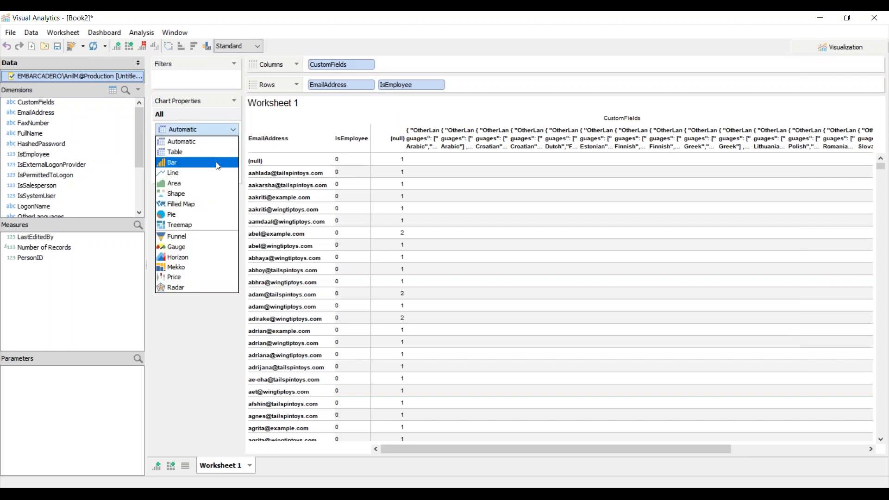
pyautogui.click(171, 162)
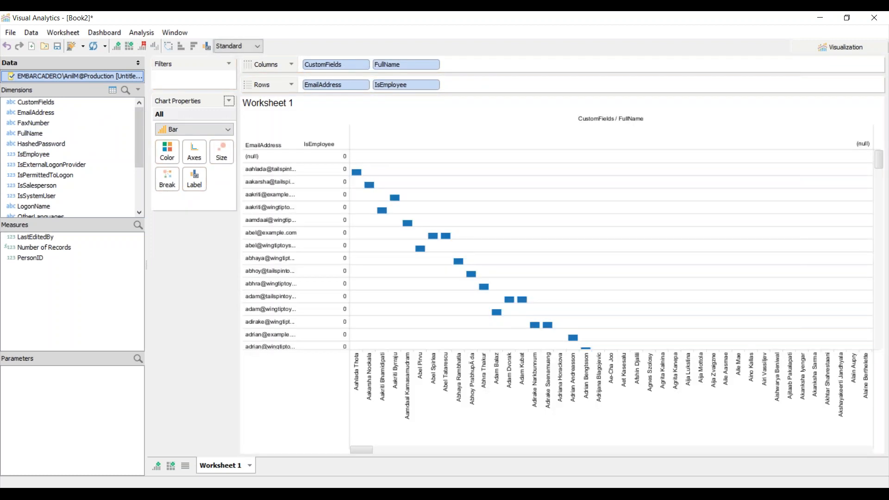
pyautogui.click(335, 64)
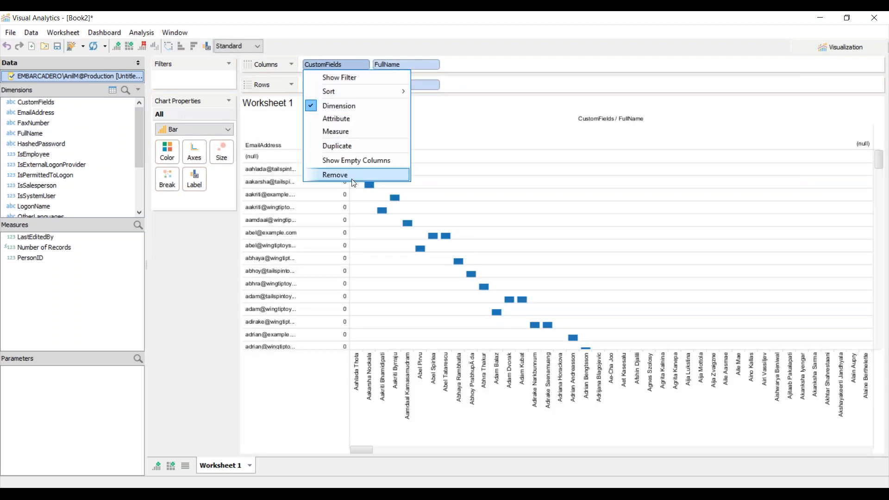
pyautogui.click(334, 175)
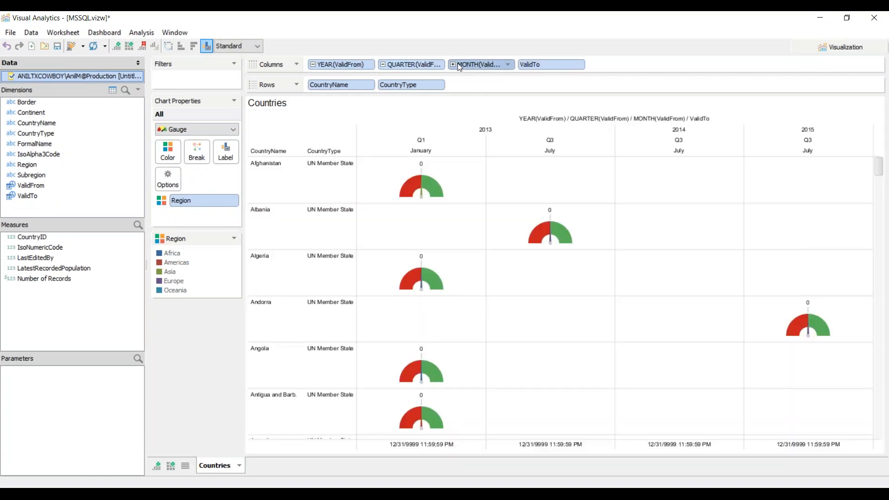
# Step: Expand the MONTH(ValidFrom) pill down to day, hour, minute and second, then pick CountryType
pyautogui.click(452, 64)
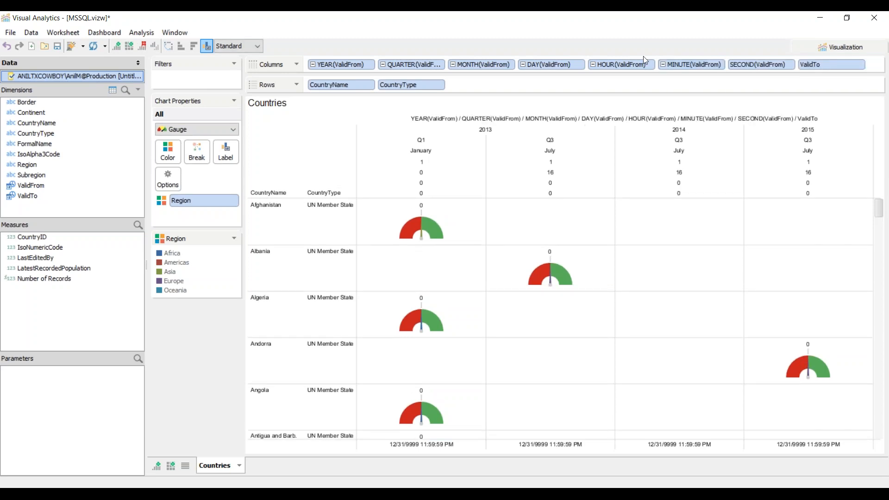
pyautogui.click(421, 172)
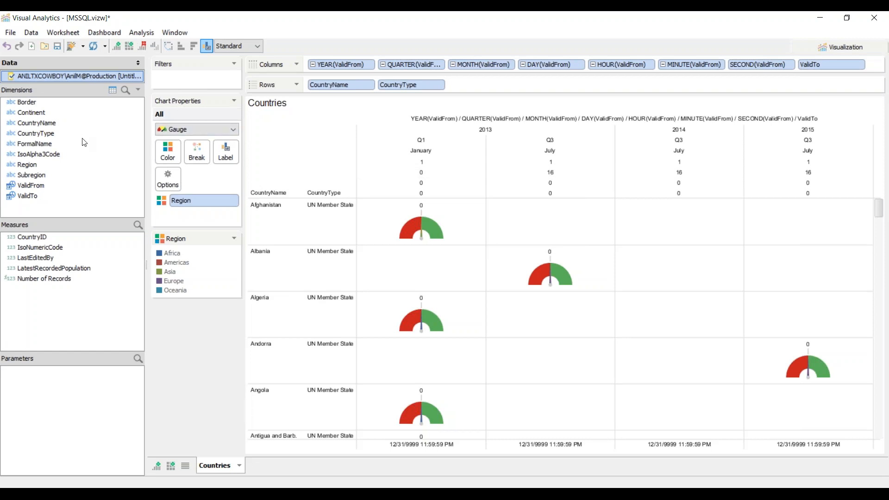
pyautogui.click(35, 134)
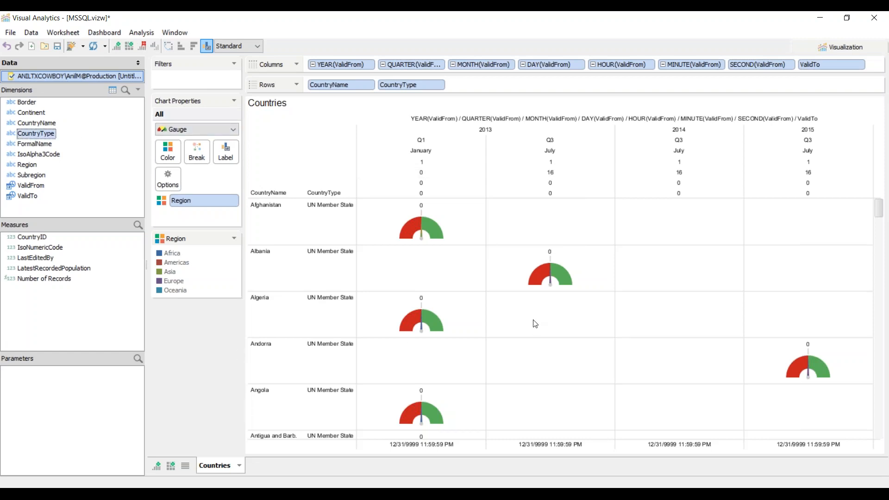
pyautogui.moveTo(387, 331)
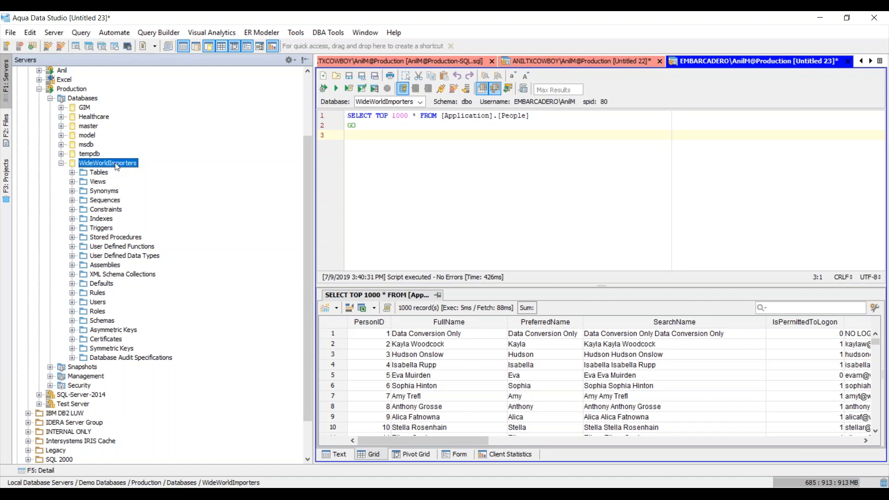
# Step: Browse WideWorldImporters database tools and start a new ER model, then cancel server selection
pyautogui.rightClick(108, 163)
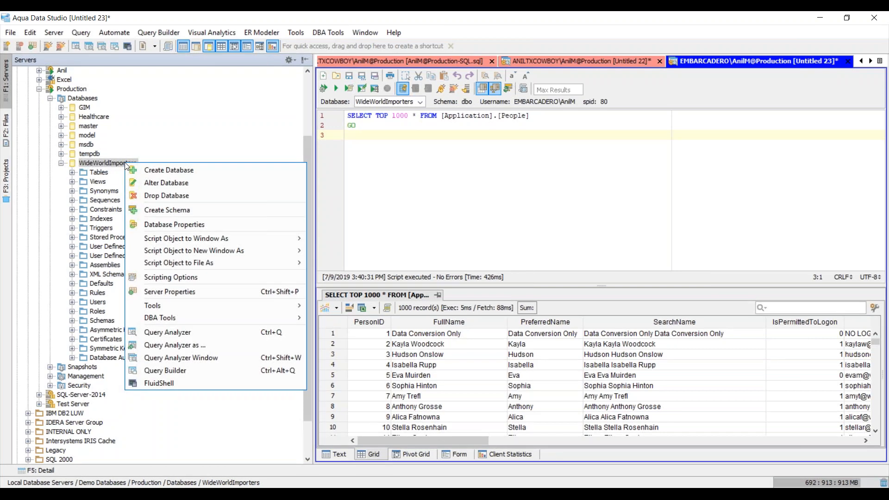
pyautogui.click(152, 306)
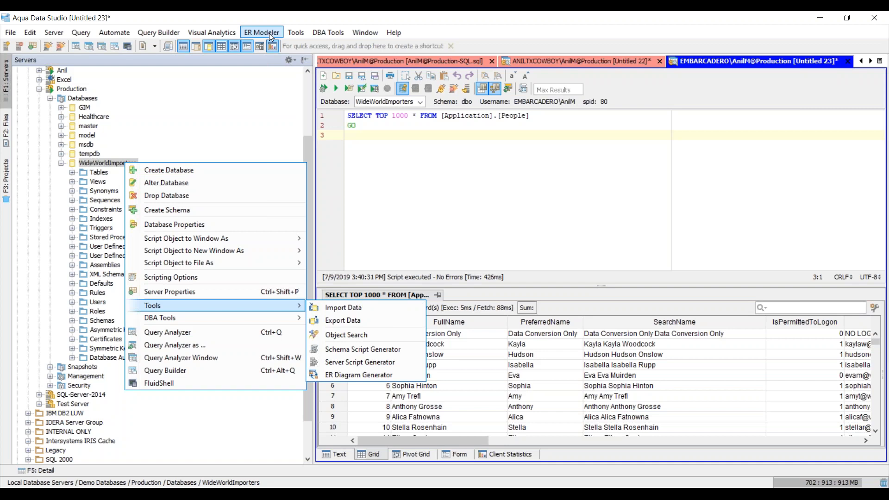
pyautogui.click(261, 33)
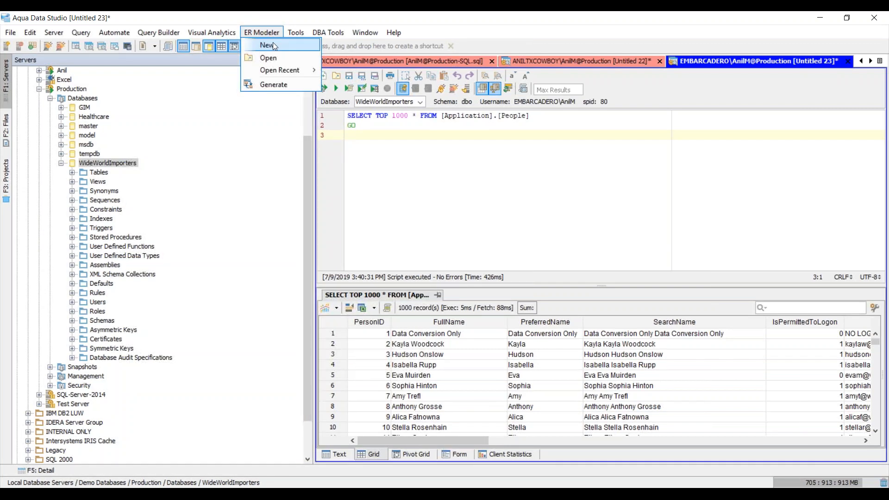
pyautogui.click(268, 58)
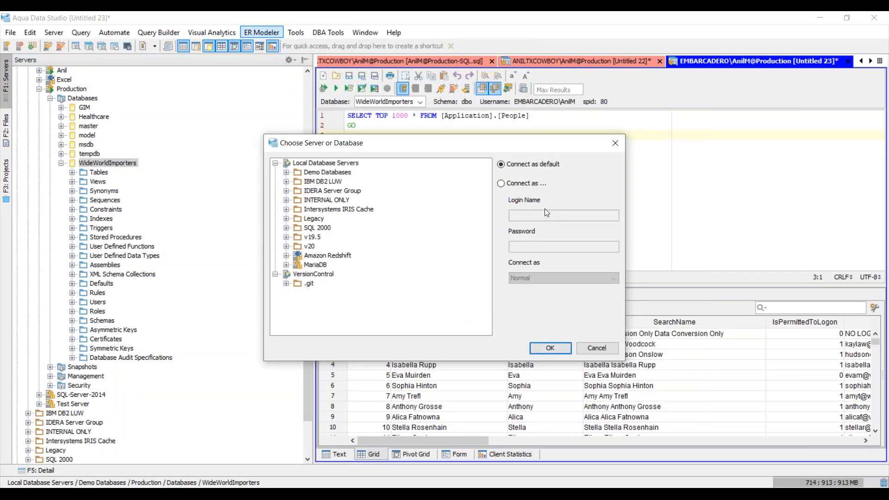
pyautogui.click(548, 348)
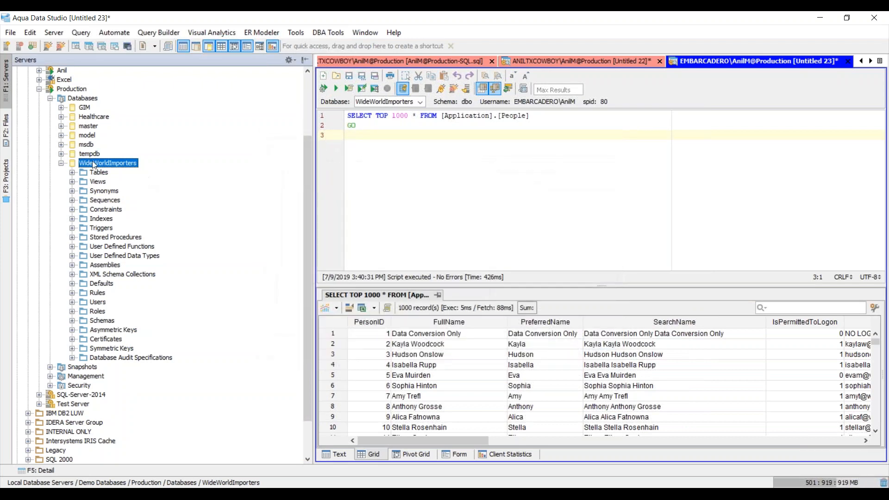
# Step: Launch the ER Diagram Generator from WideWorldImporters' Tools menu
pyautogui.rightClick(108, 163)
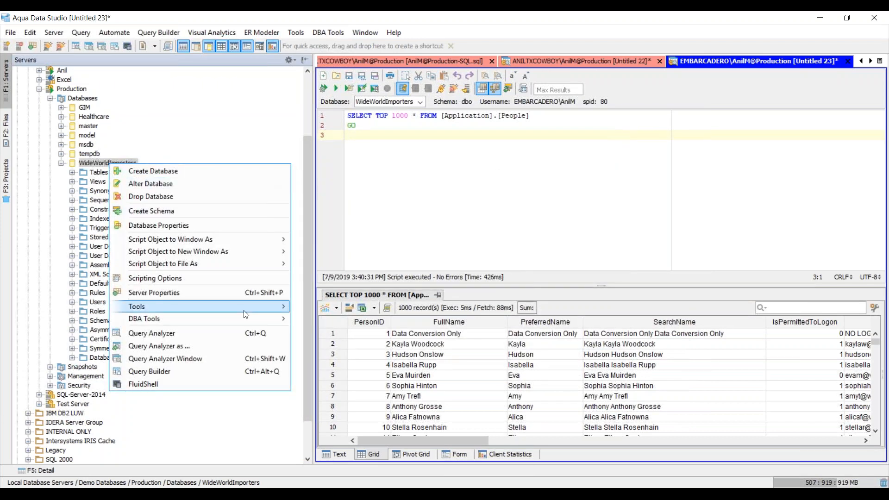
pyautogui.click(136, 306)
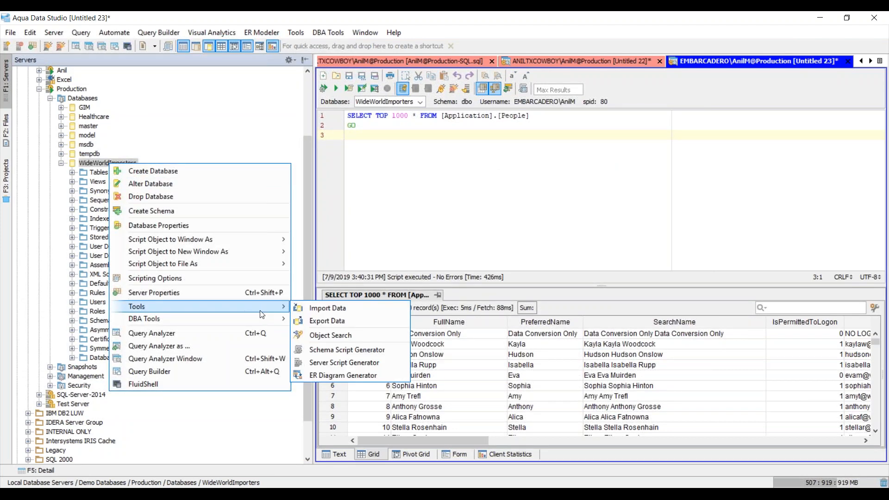
pyautogui.moveTo(343, 374)
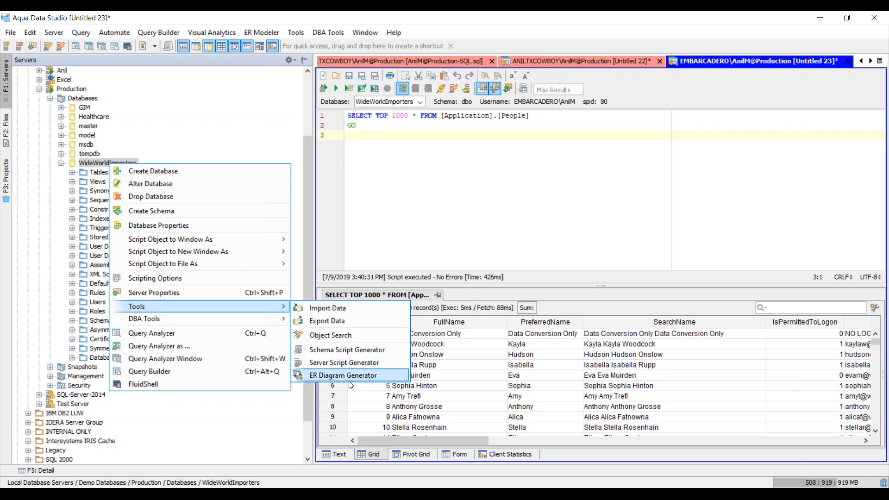
pyautogui.click(343, 376)
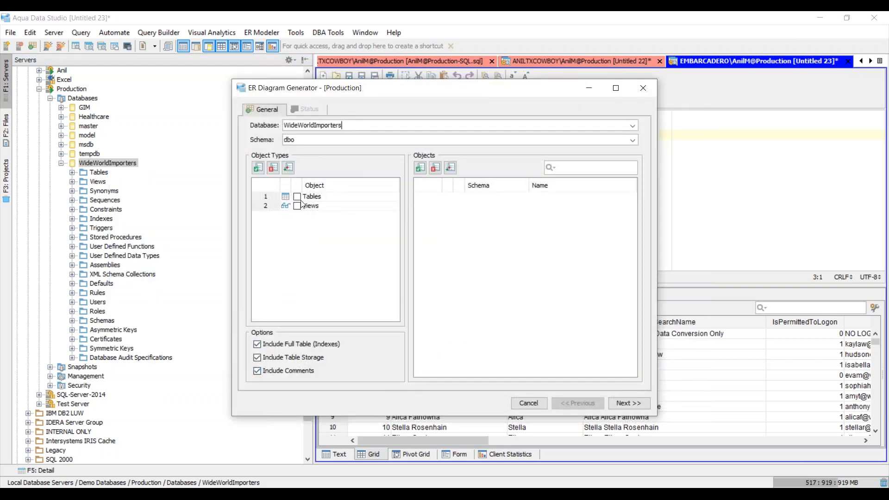
# Step: Include Tables and Views, set Schema to Purchasing, and generate the diagram
pyautogui.click(296, 205)
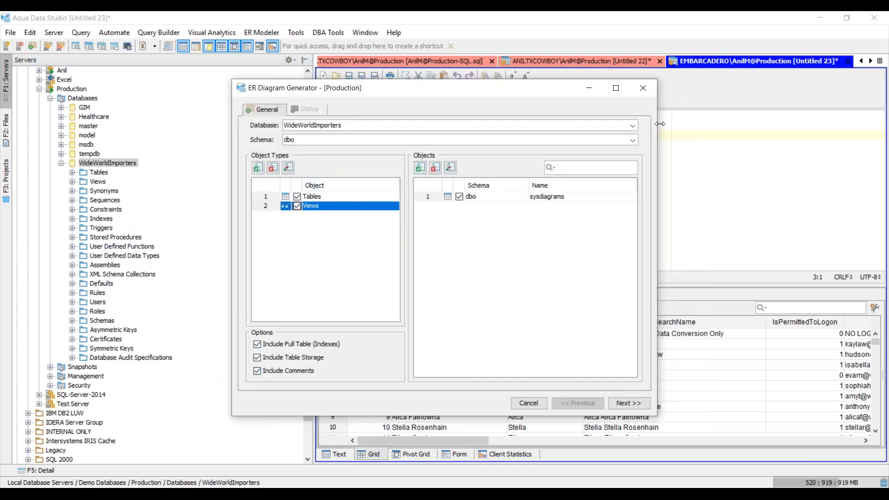
pyautogui.click(630, 140)
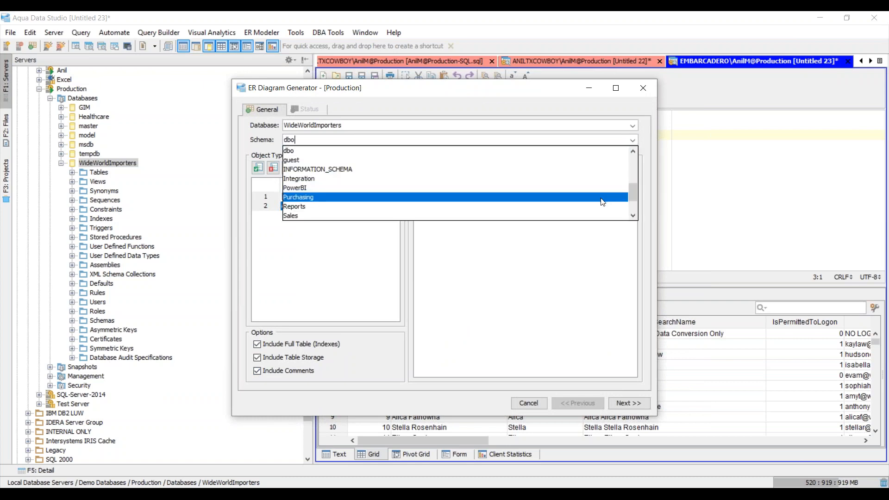
pyautogui.click(298, 196)
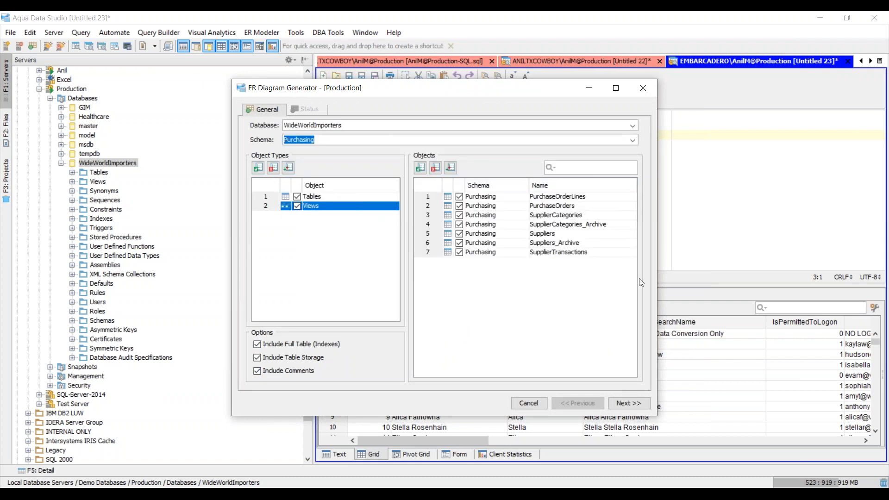
pyautogui.click(628, 403)
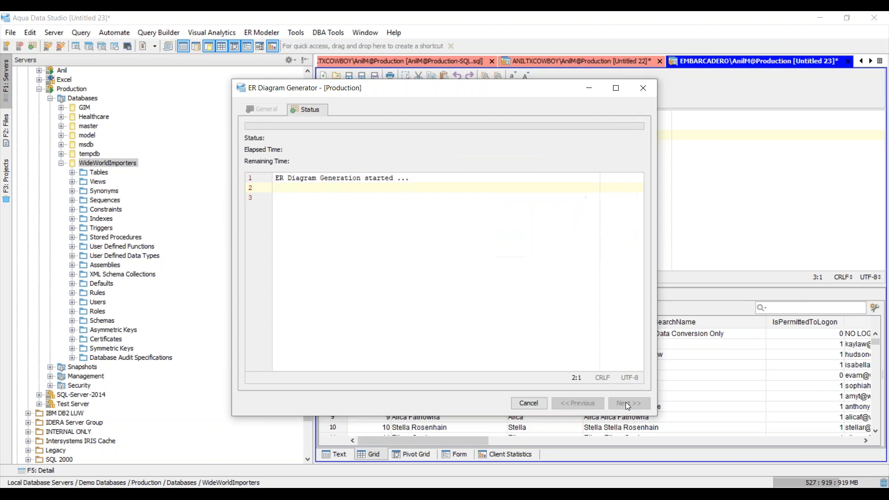
pyautogui.click(628, 403)
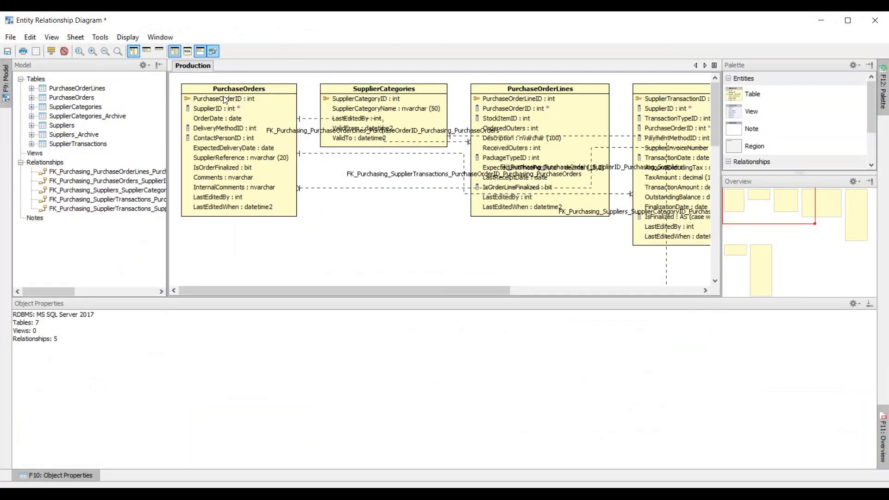
# Step: Select the SupplierCategories entity in the ER diagram
pyautogui.click(383, 89)
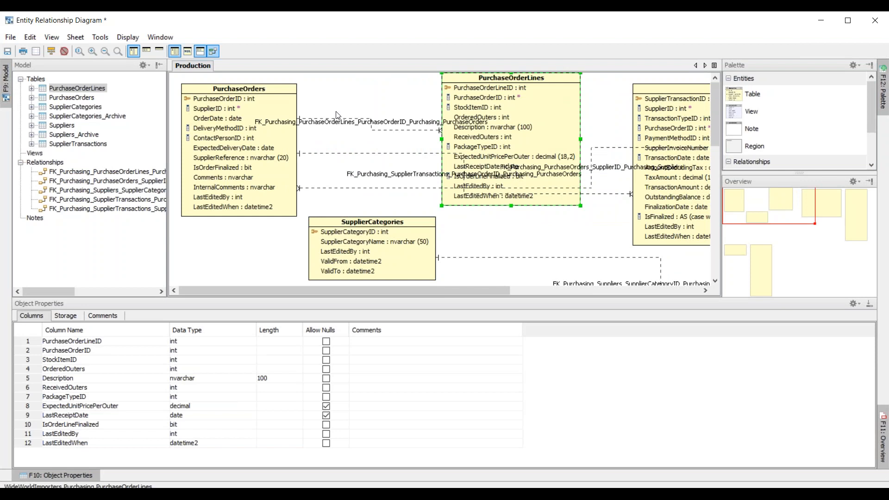
pyautogui.moveTo(379, 91)
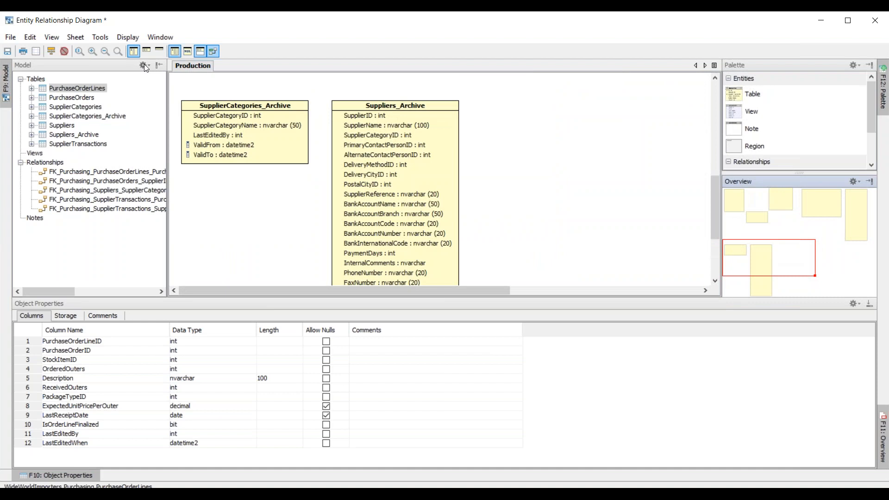
# Step: Browse the diagram's Tools menu, then select the Suppliers_Archive entity to show its columns
pyautogui.click(100, 37)
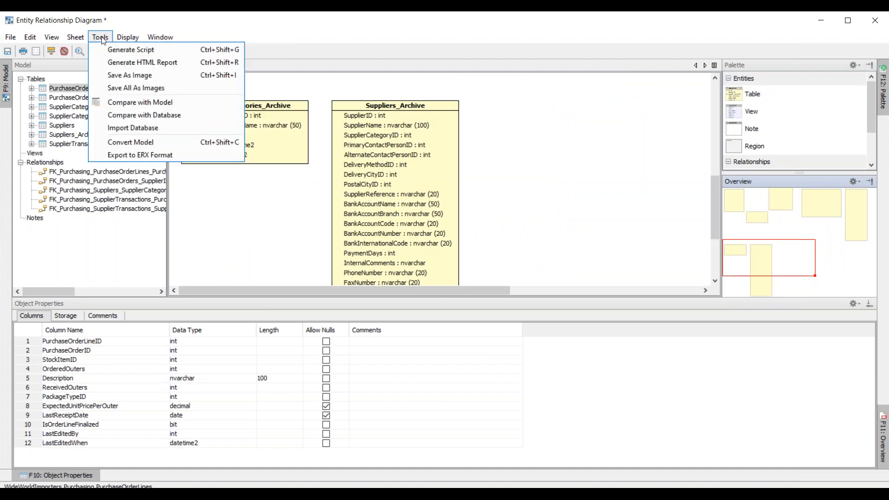
pyautogui.moveTo(131, 49)
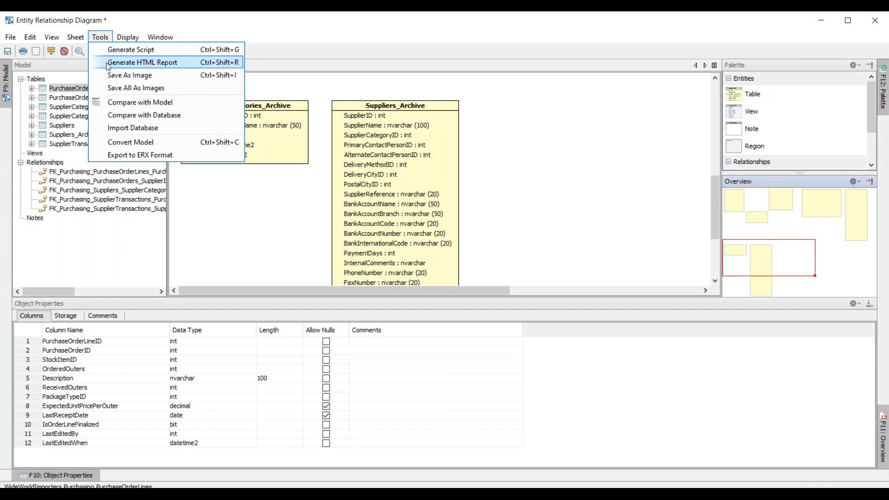
pyautogui.moveTo(129, 75)
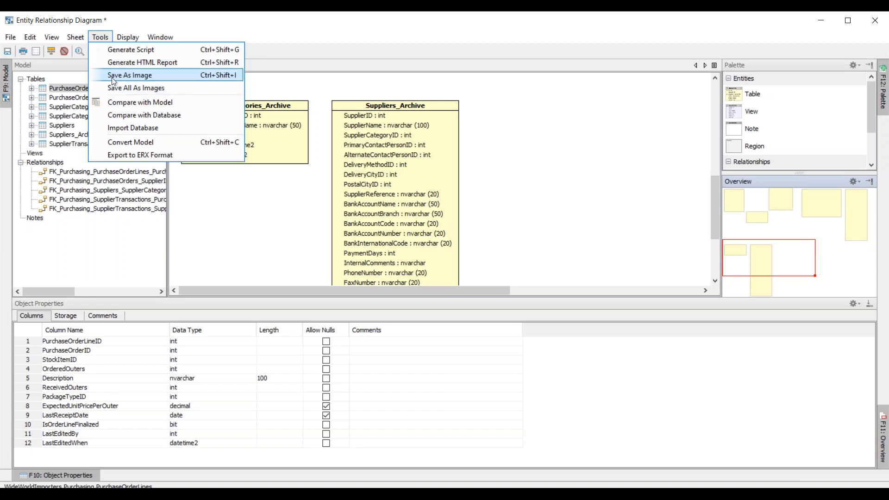
pyautogui.moveTo(139, 102)
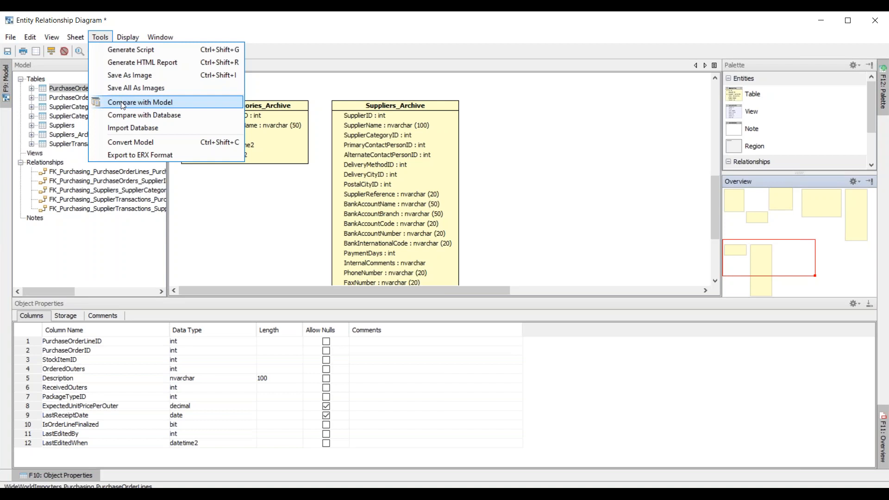
pyautogui.moveTo(144, 114)
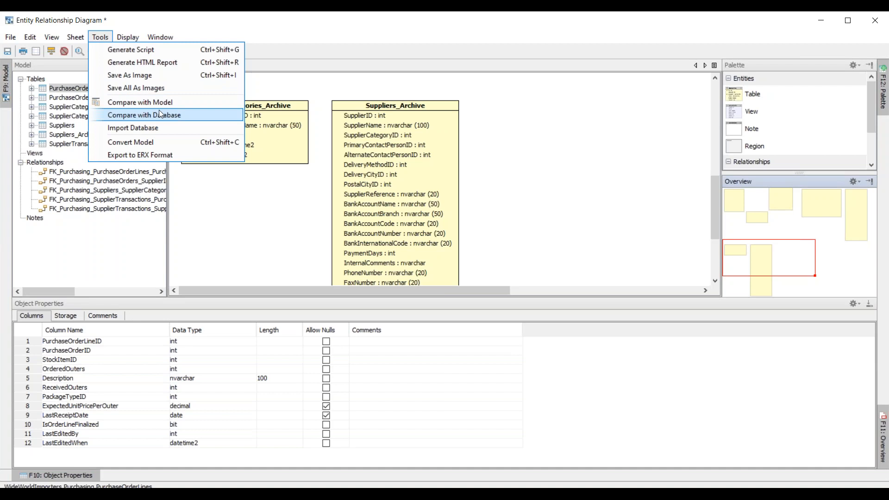
pyautogui.moveTo(334, 91)
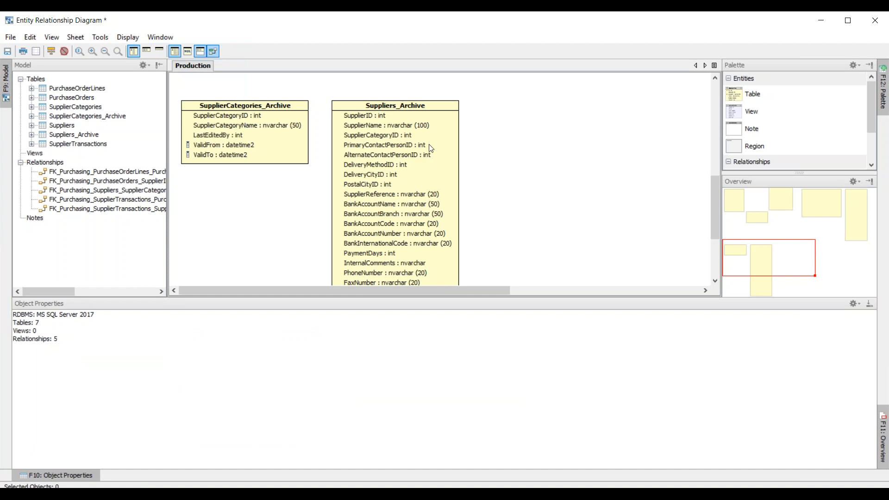
pyautogui.click(394, 105)
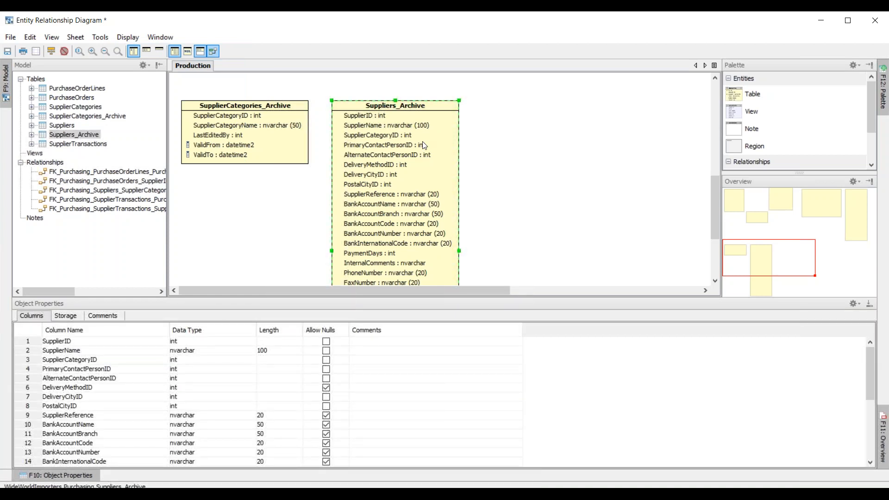
pyautogui.doubleClick(394, 105)
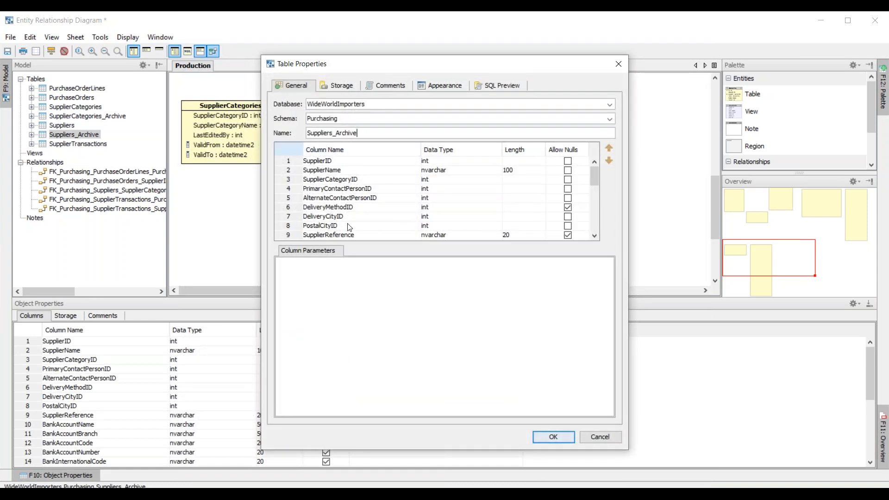
pyautogui.click(339, 85)
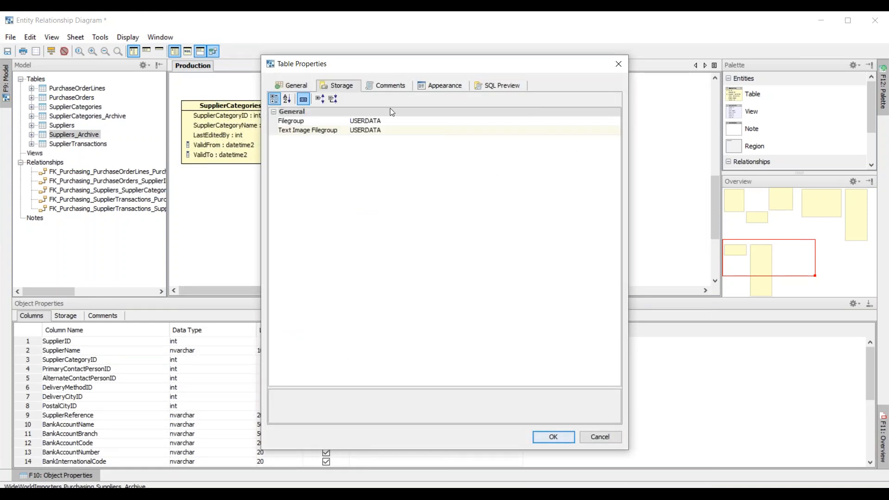
pyautogui.click(444, 86)
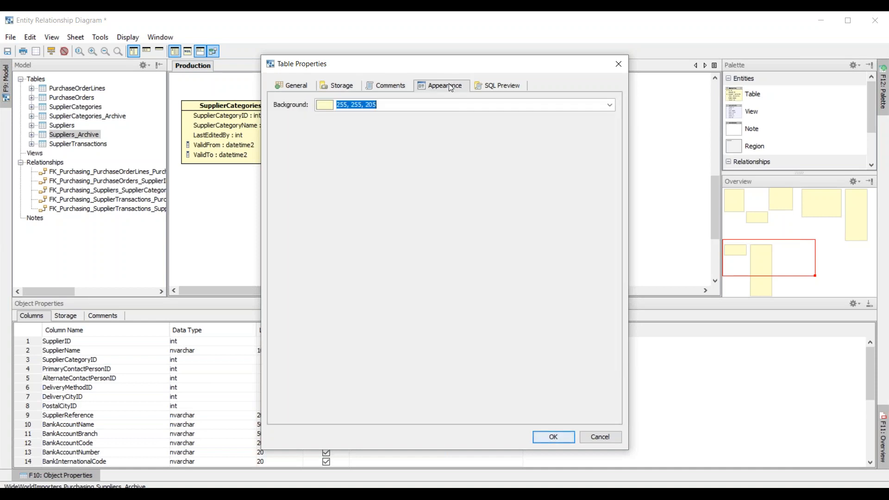
pyautogui.click(501, 85)
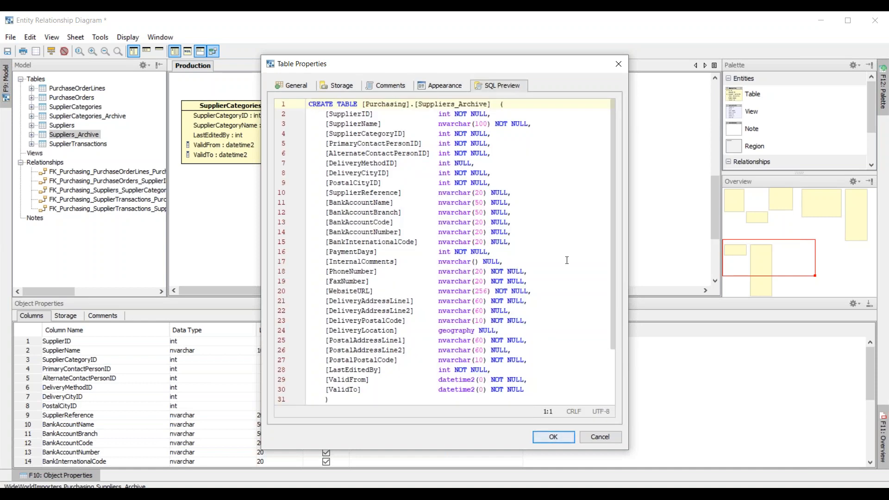
pyautogui.click(552, 437)
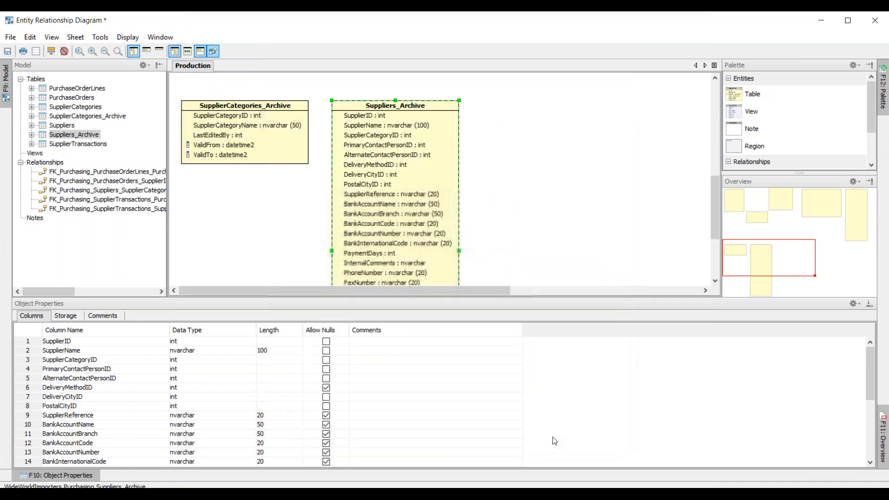